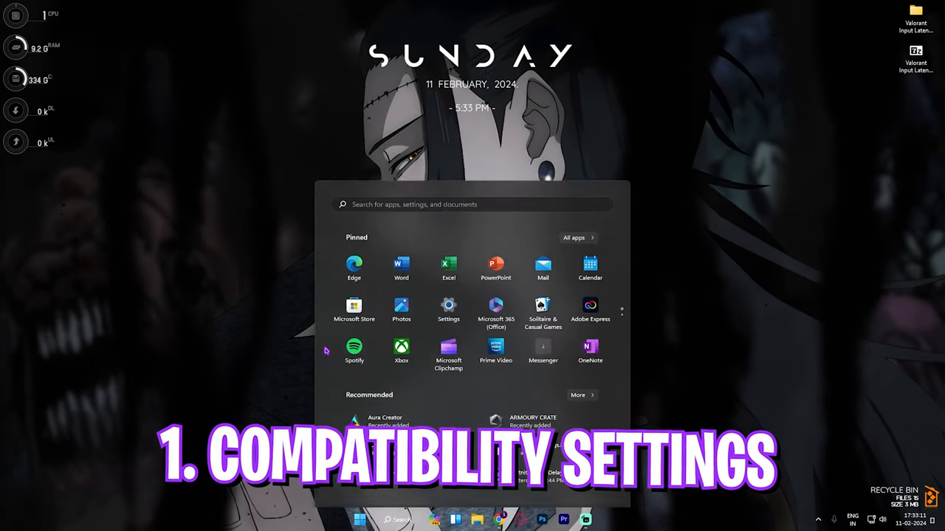
- Open the VALORANT shortcut's file location and go to the Riot Games VALORANT folder
{"action": "type", "text": "valorant"}
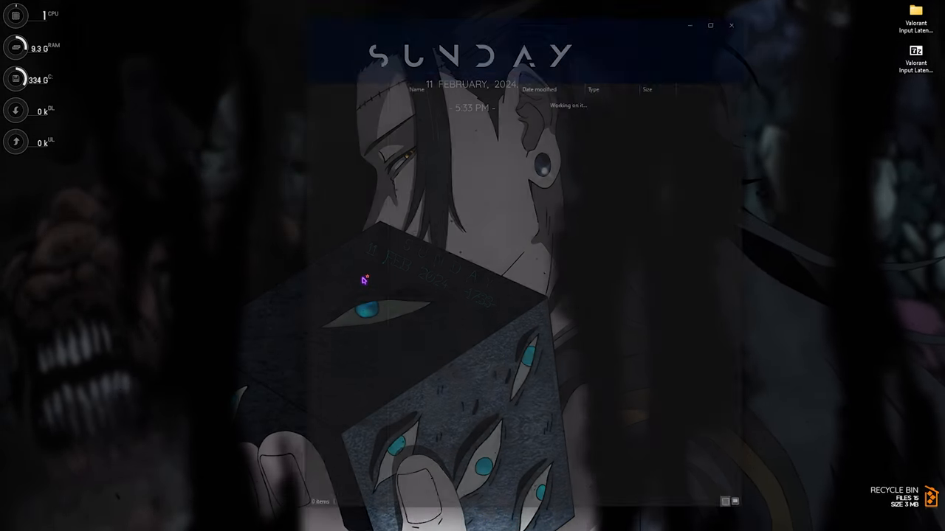
{"action": "right_click", "coordinate": [131, 104]}
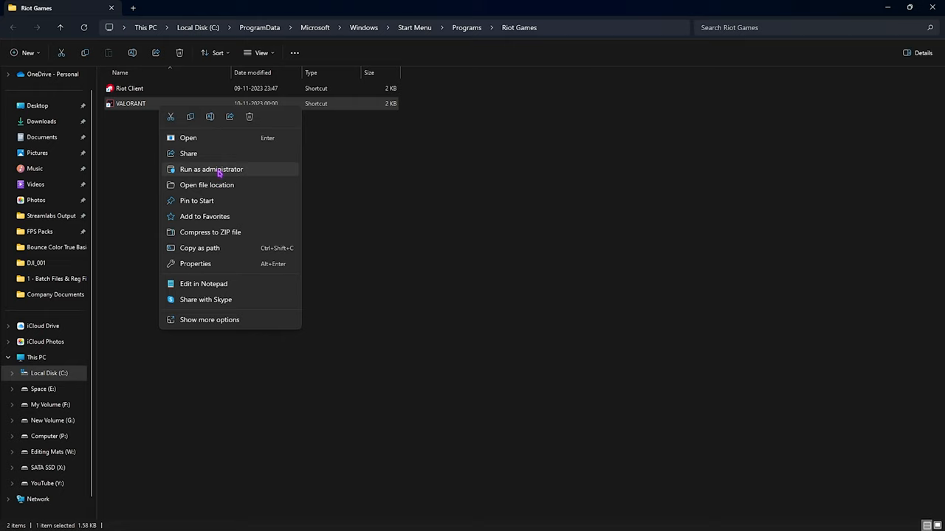
{"action": "left_click", "coordinate": [207, 184]}
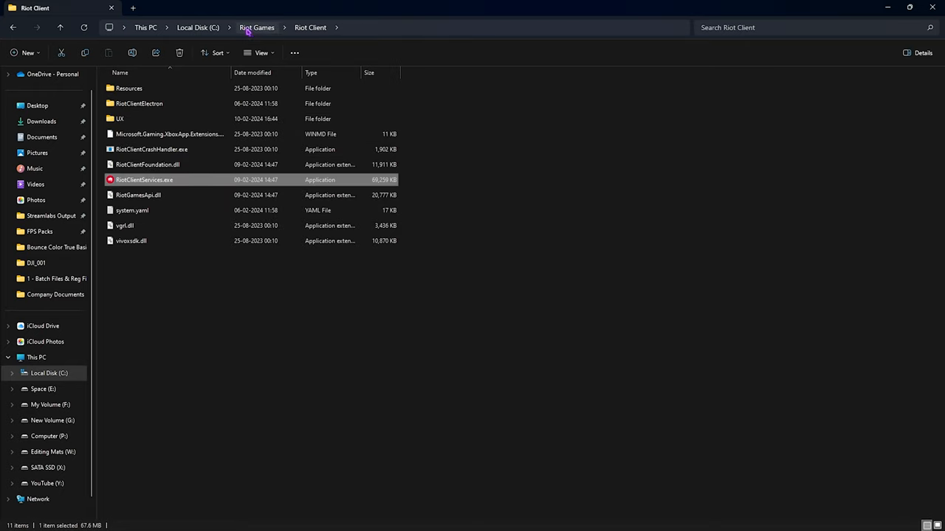
{"action": "left_click", "coordinate": [257, 27]}
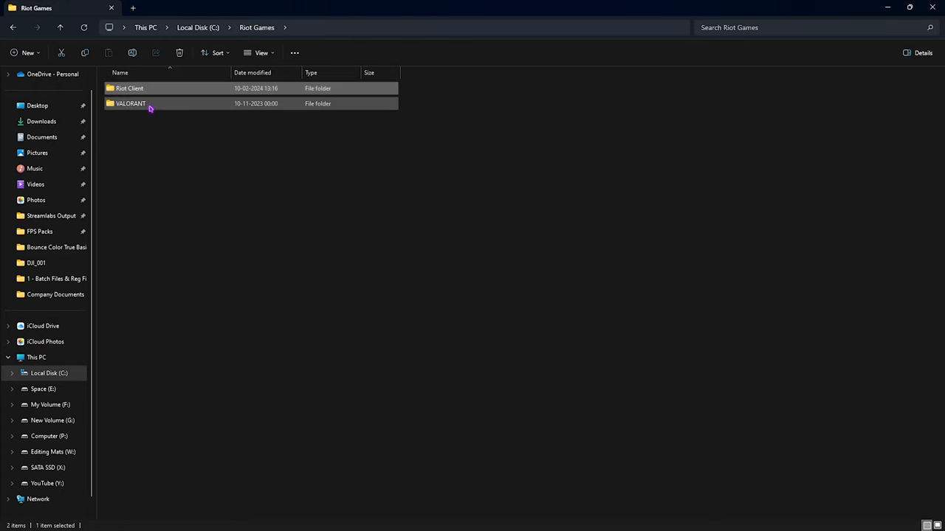
{"action": "double_click", "coordinate": [131, 103]}
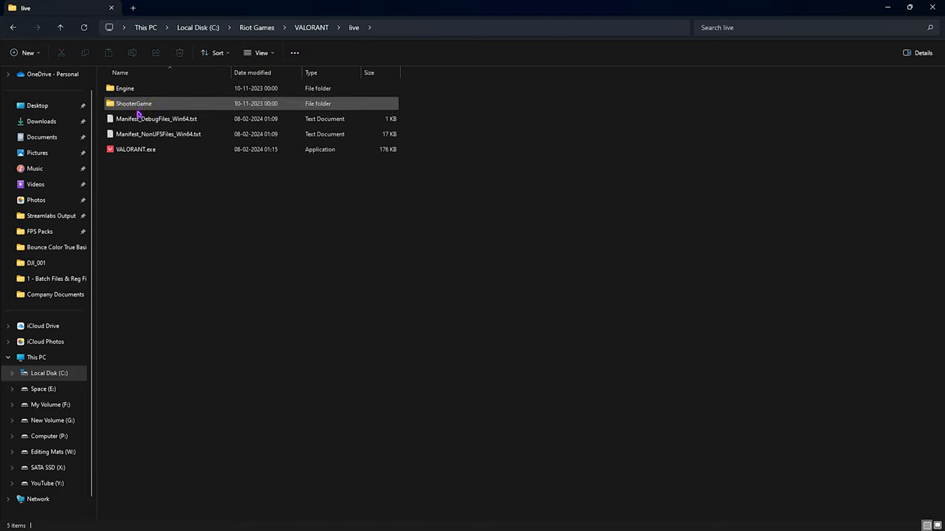
- Turn on Disable fullscreen optimizations in VALORANT.exe's Compatibility properties
{"action": "left_click", "coordinate": [135, 149]}
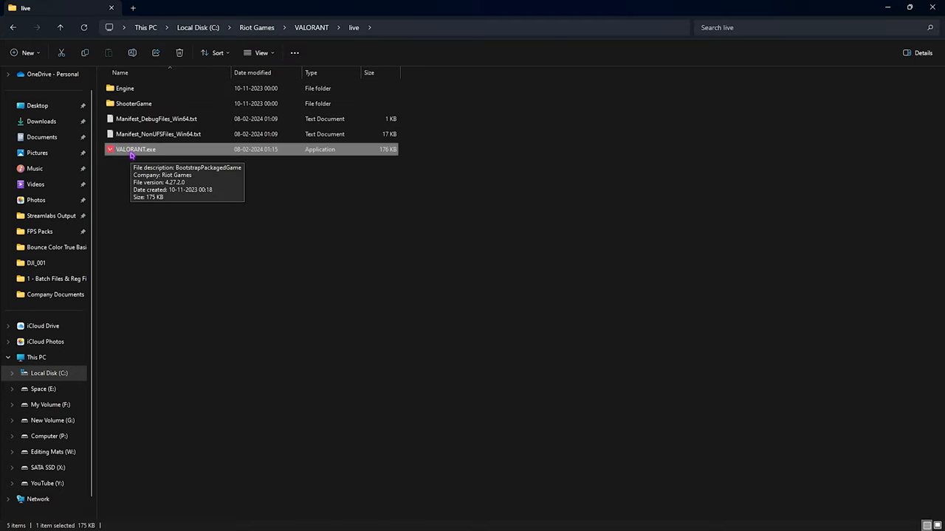
{"action": "right_click", "coordinate": [136, 149]}
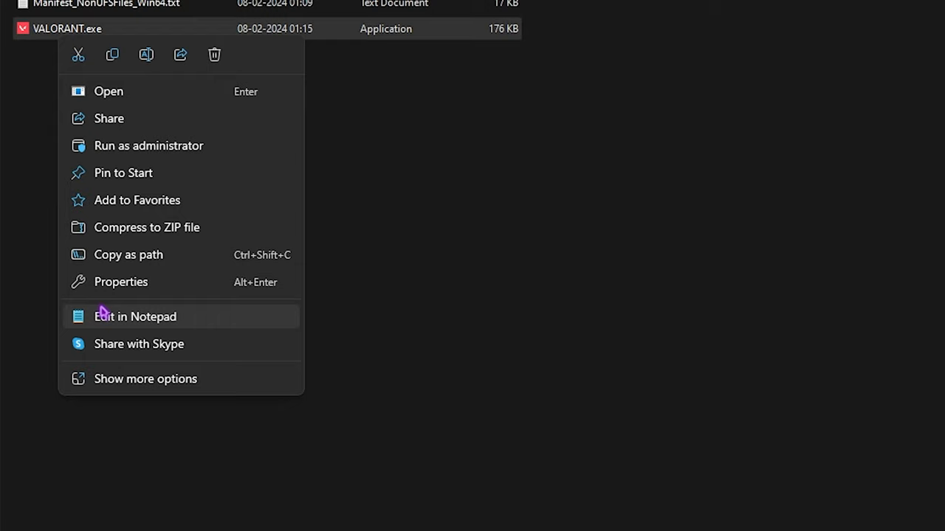
{"action": "left_click", "coordinate": [121, 281]}
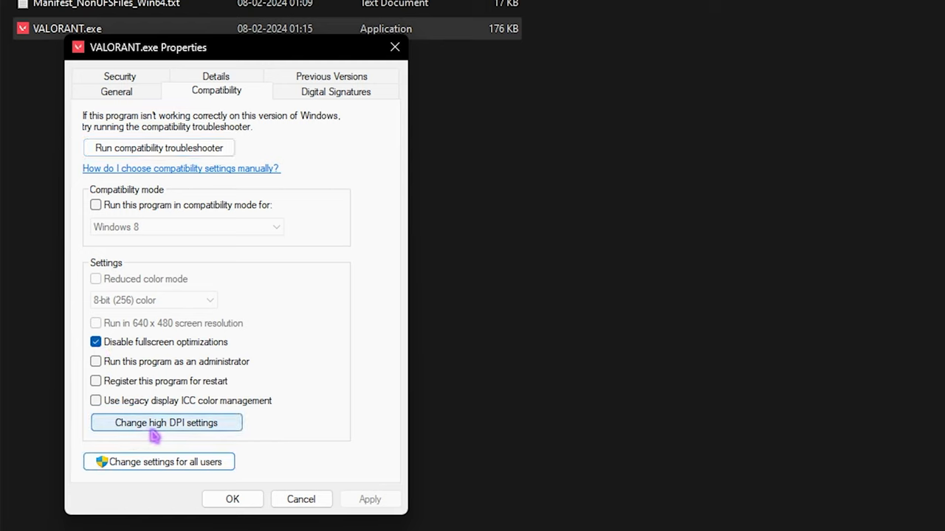
{"action": "left_click", "coordinate": [166, 423]}
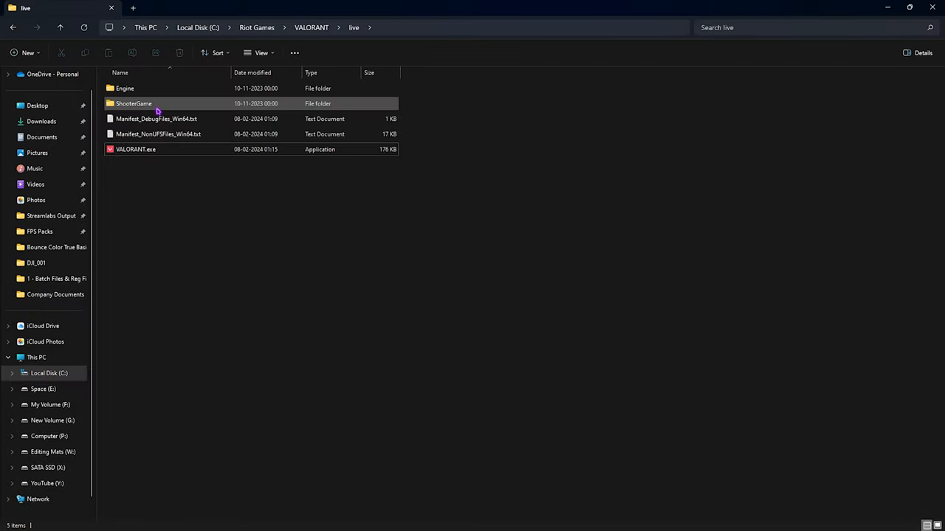
- Set VALORANT-Win64-Shipping.exe in ShooterGame > Binaries to Application high DPI scaling override
{"action": "double_click", "coordinate": [134, 103]}
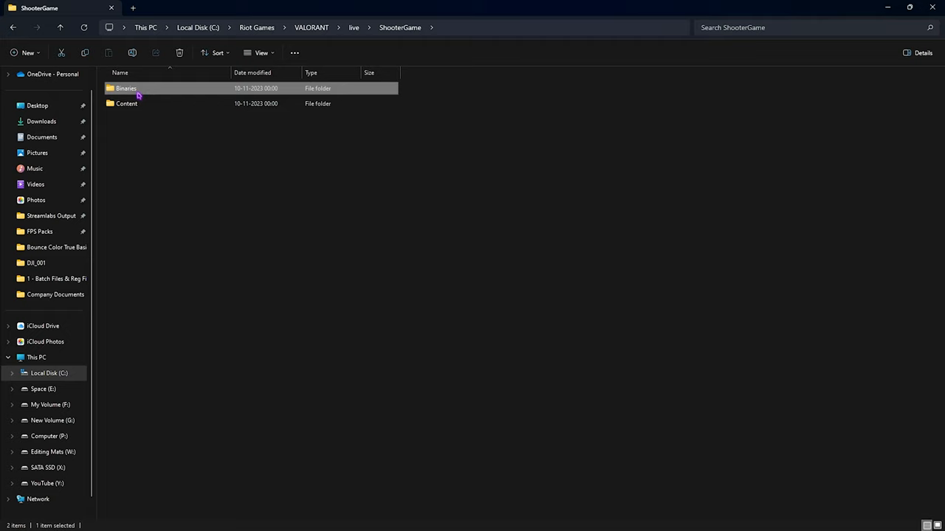
{"action": "double_click", "coordinate": [125, 88]}
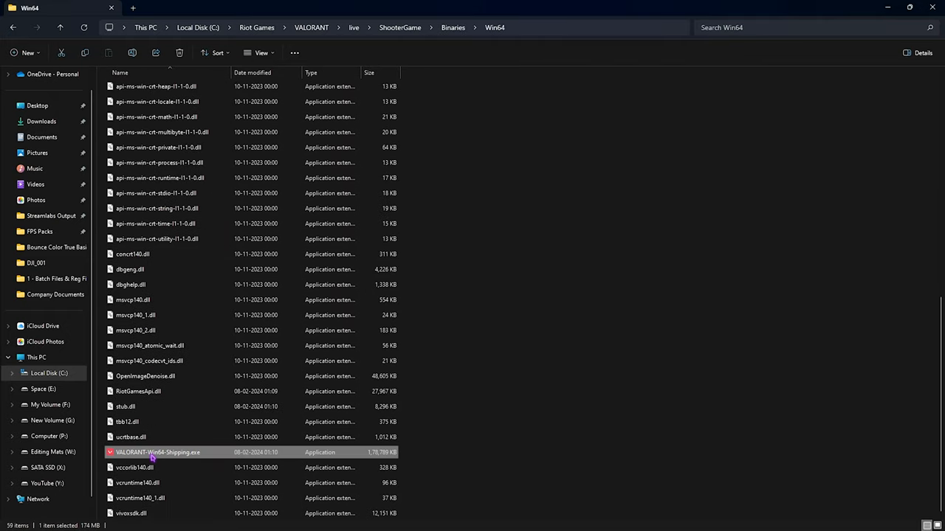
{"action": "right_click", "coordinate": [158, 452]}
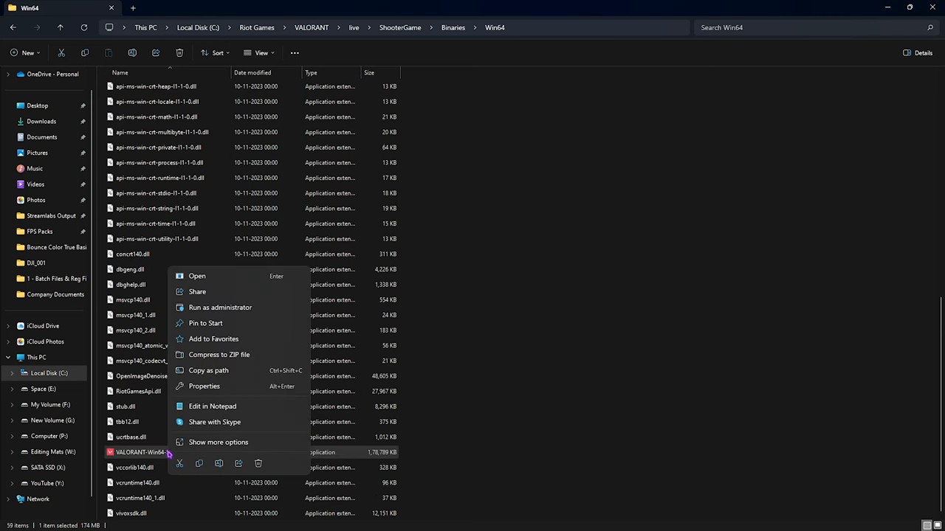
{"action": "left_click", "coordinate": [203, 386]}
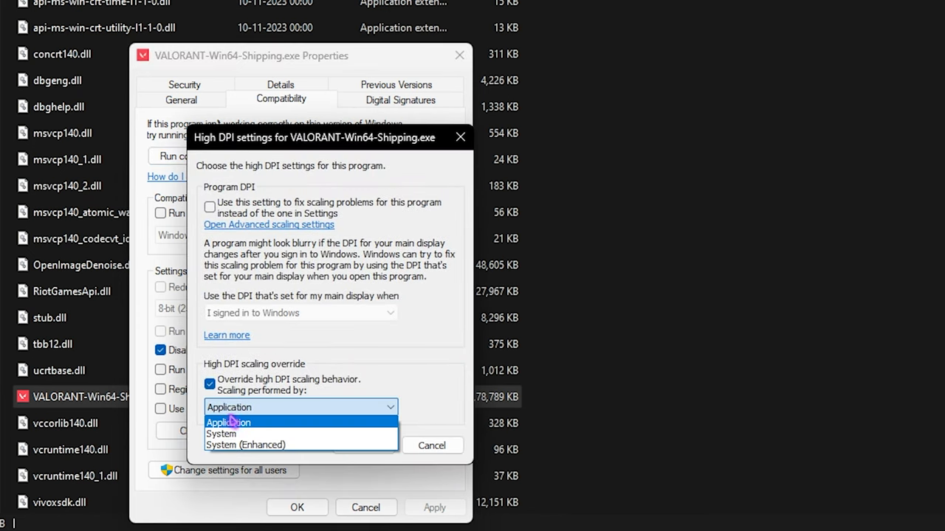
{"action": "left_click", "coordinate": [227, 422]}
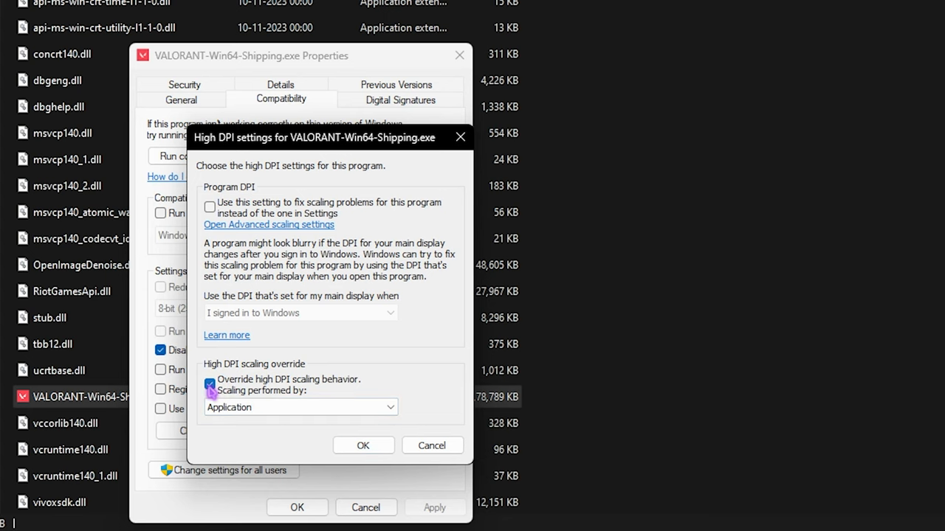
{"action": "left_click", "coordinate": [363, 445]}
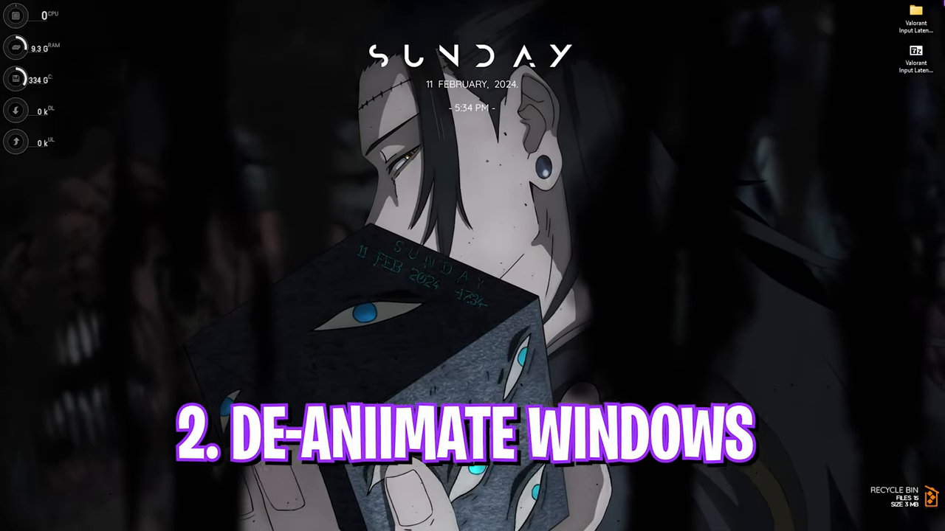
- Apply best-performance visual effects, keeping only thumbnails and smooth screen-font edges
{"action": "left_click", "coordinate": [359, 519]}
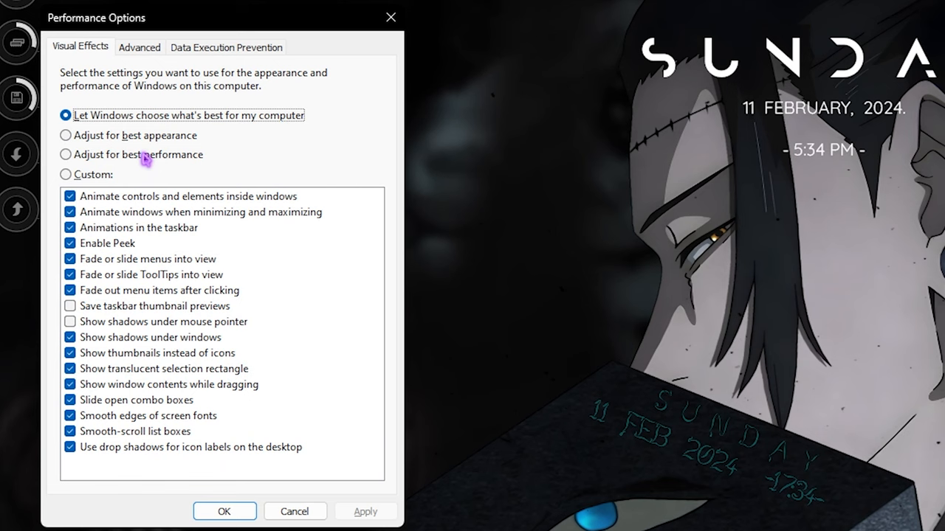
{"action": "left_click", "coordinate": [66, 155]}
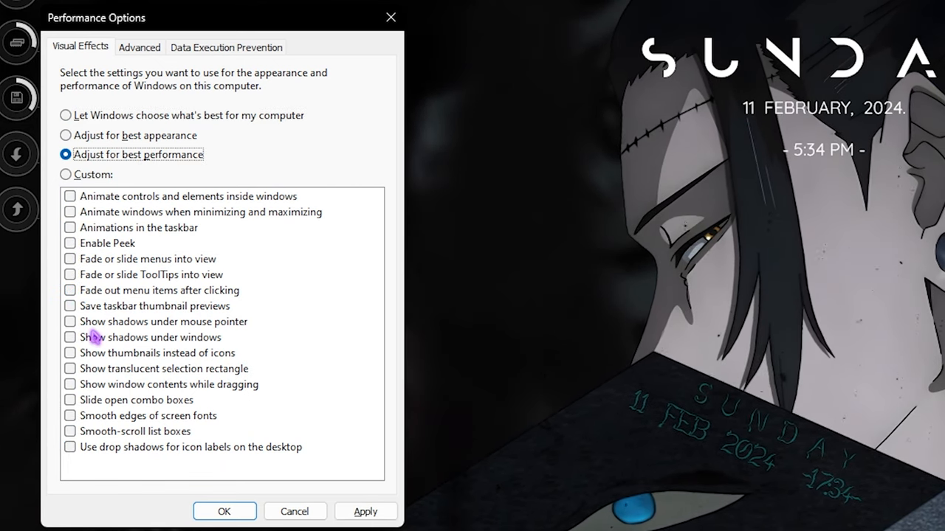
{"action": "left_click", "coordinate": [69, 415]}
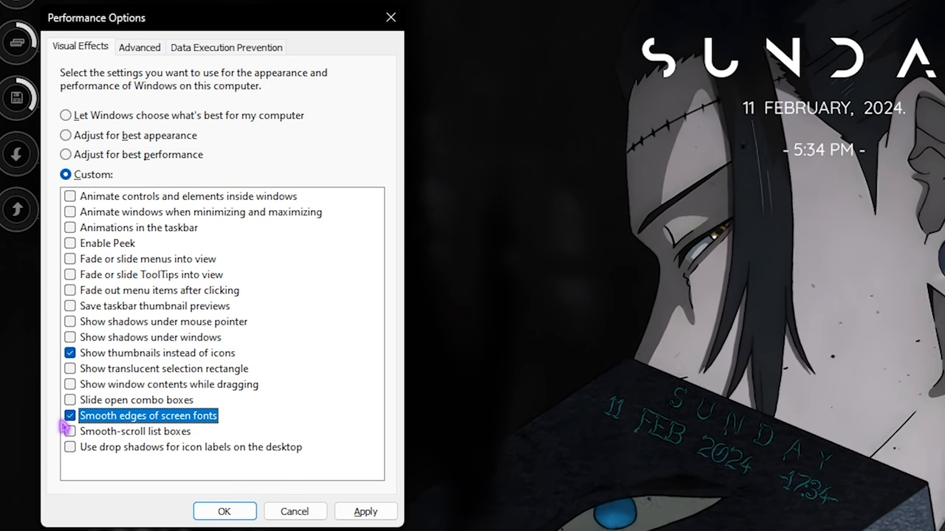
{"action": "left_click", "coordinate": [70, 415]}
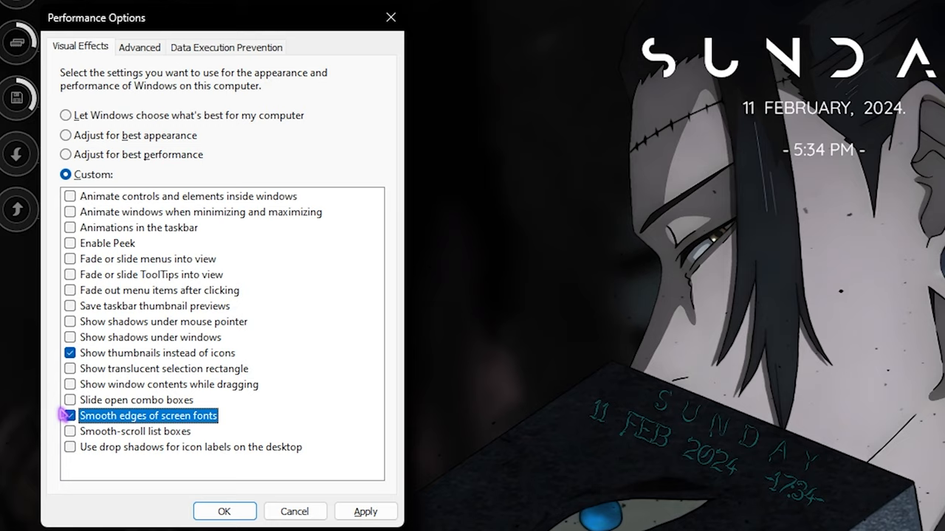
{"action": "left_click", "coordinate": [70, 431]}
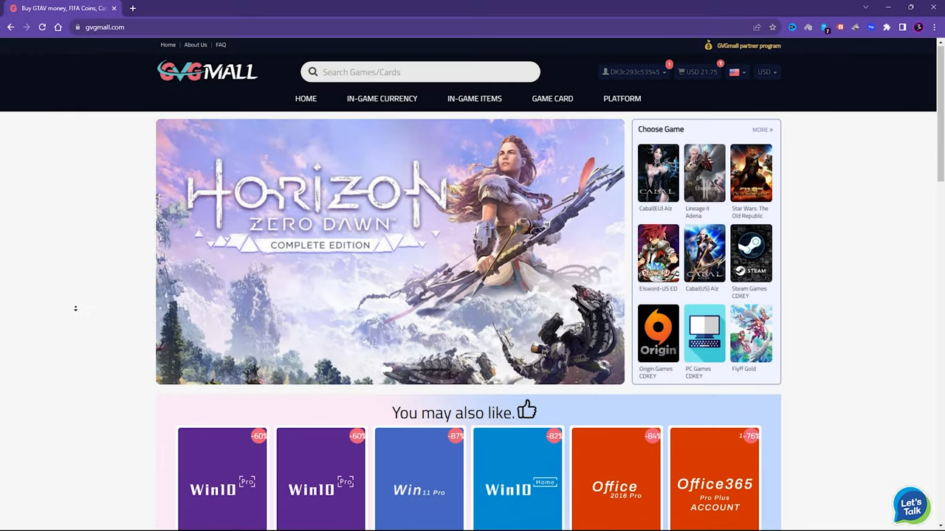
- Scroll the GVGMall homepage to find the MS Win 10 Pro OEM Key Global listing
{"action": "scroll", "scroll_direction": "down", "scroll_amount": 3}
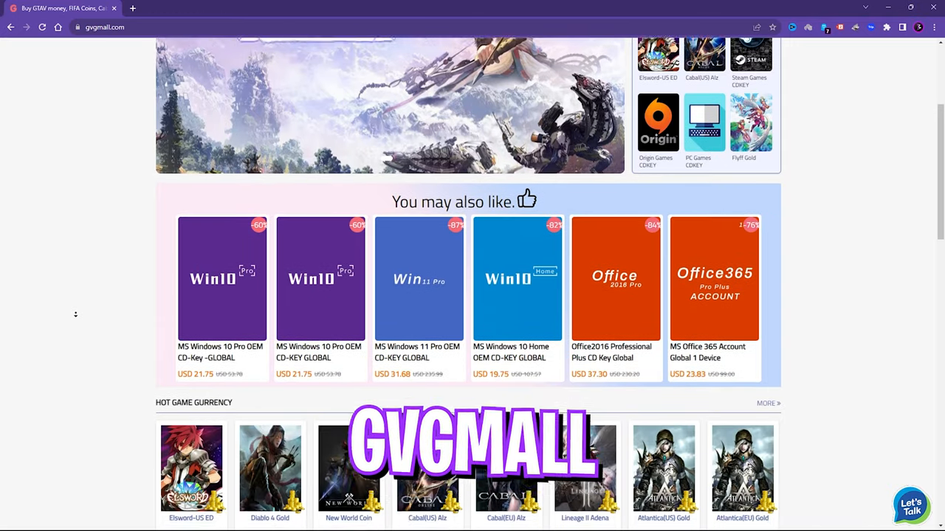
{"action": "scroll", "scroll_direction": "down", "scroll_amount": 3}
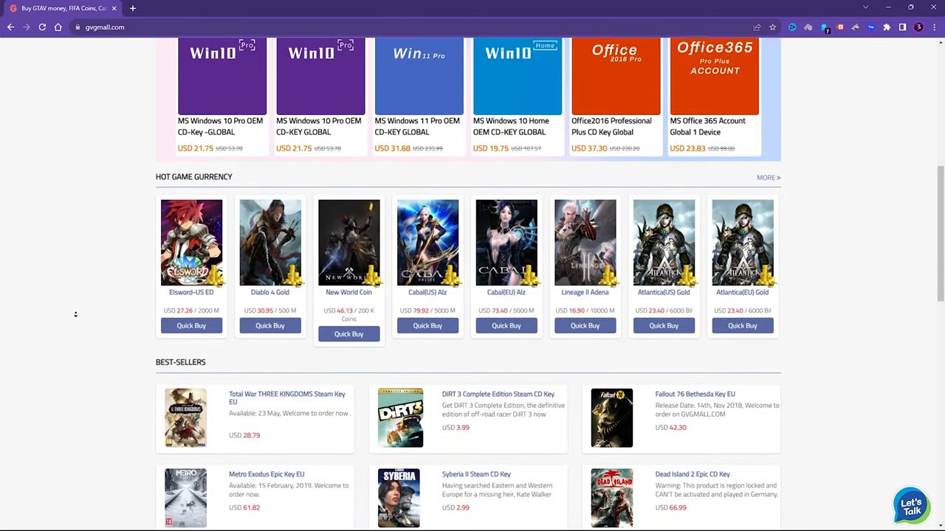
{"action": "scroll", "scroll_direction": "up", "scroll_amount": 3}
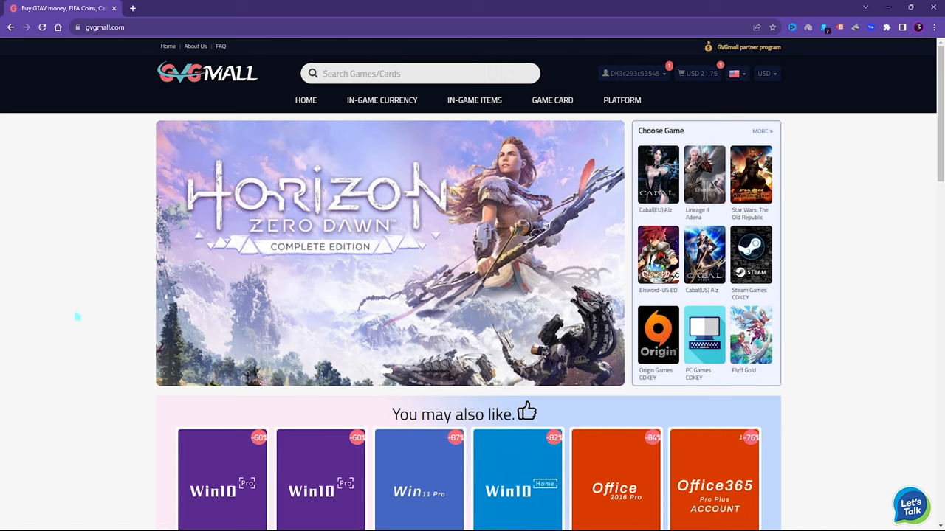
{"action": "mouse_move", "coordinate": [552, 100]}
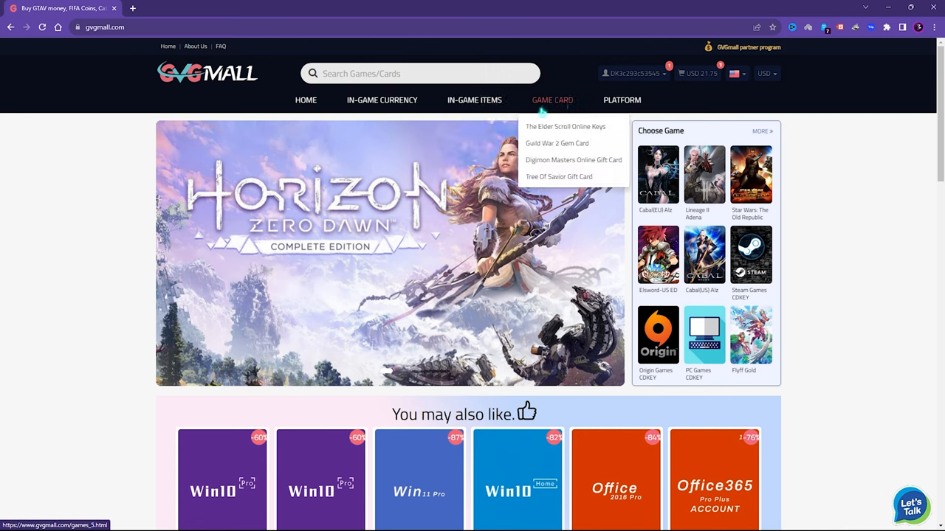
{"action": "mouse_move", "coordinate": [622, 100]}
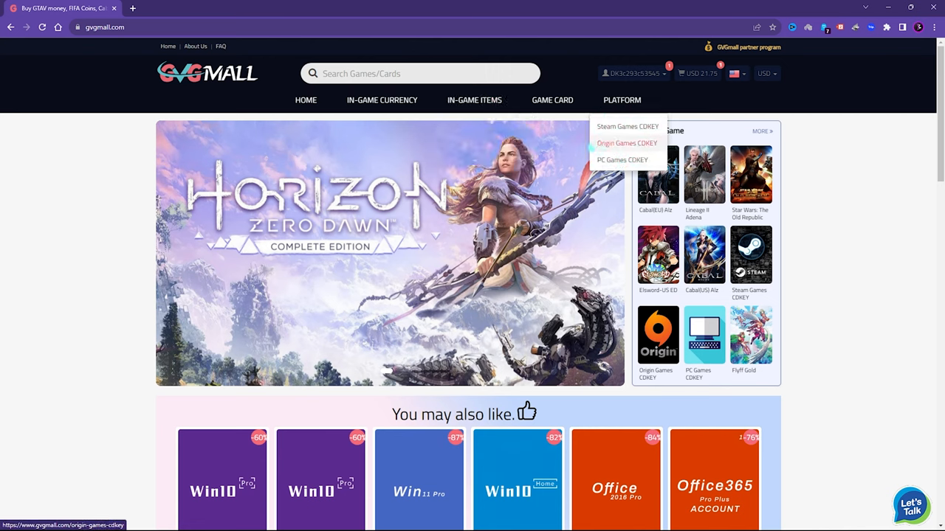
{"action": "mouse_move", "coordinate": [381, 100]}
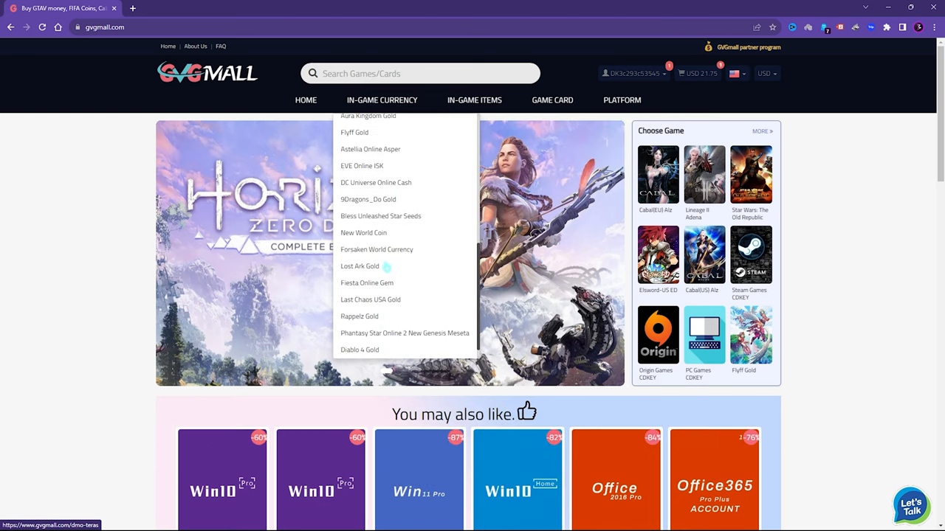
{"action": "scroll", "scroll_direction": "down", "scroll_amount": 3}
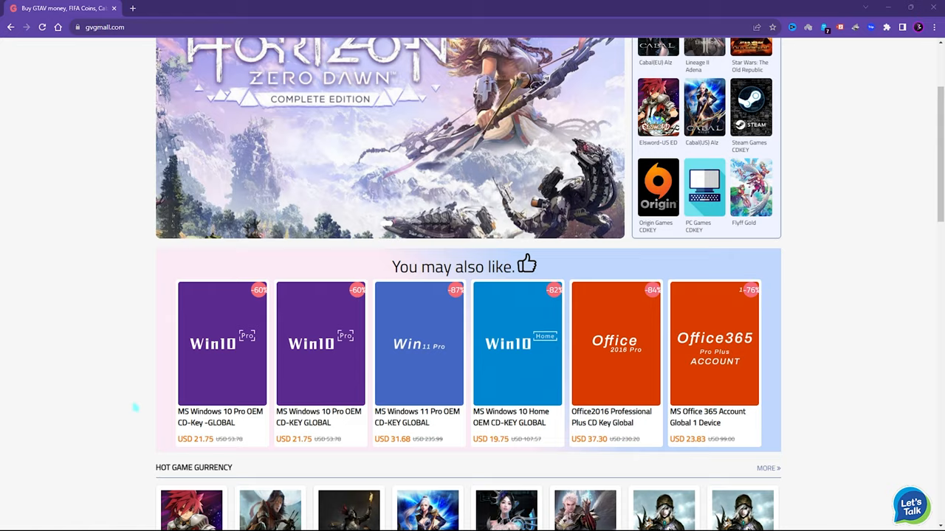
{"action": "scroll", "scroll_direction": "down", "scroll_amount": 3}
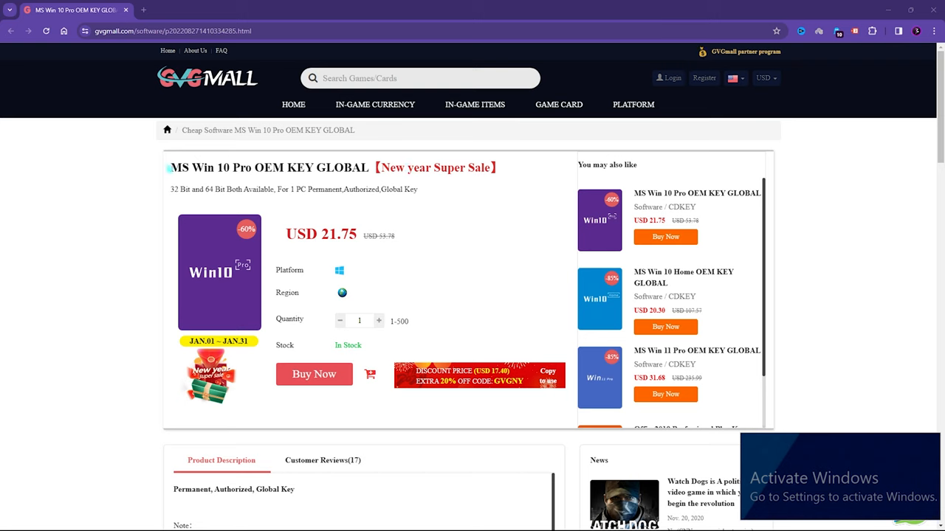
- Buy the Windows 10 Pro OEM key with promo code FOX25, then submit the product key
{"action": "double_click", "coordinate": [211, 168]}
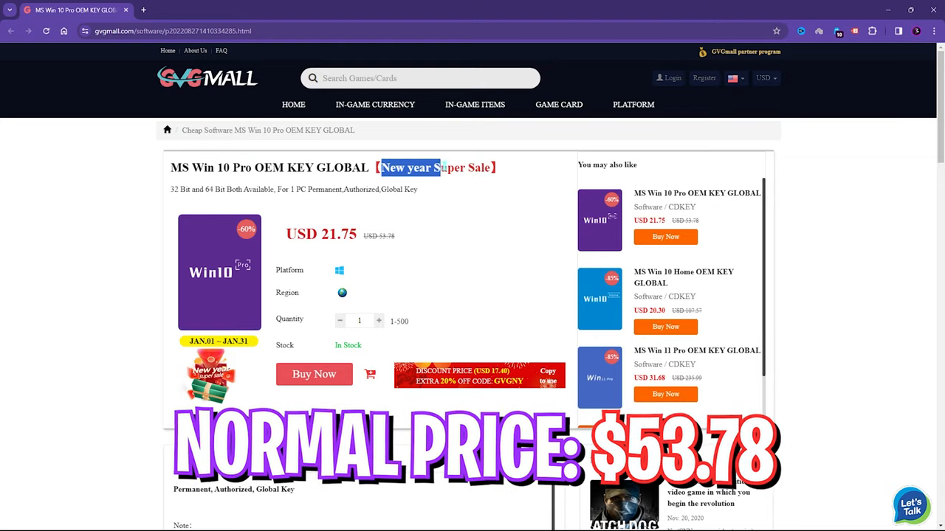
{"action": "left_click", "coordinate": [313, 374]}
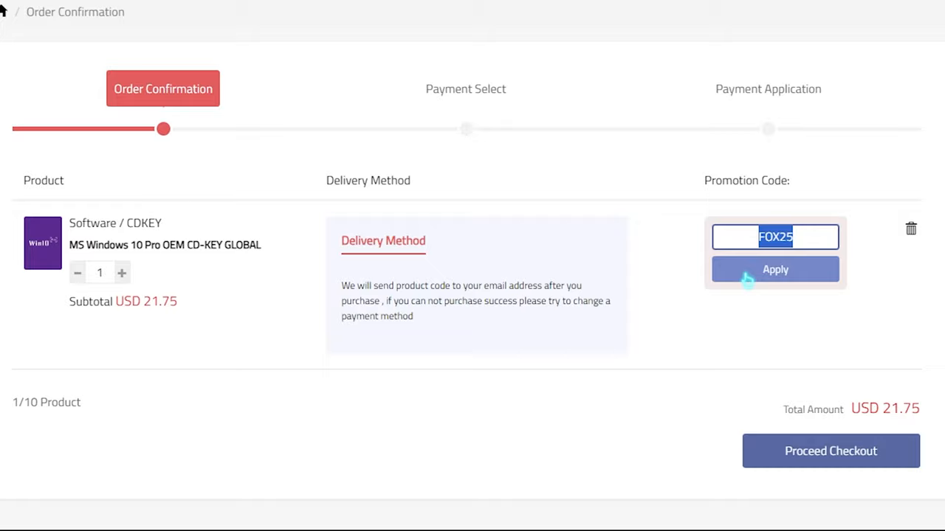
{"action": "left_click", "coordinate": [775, 270]}
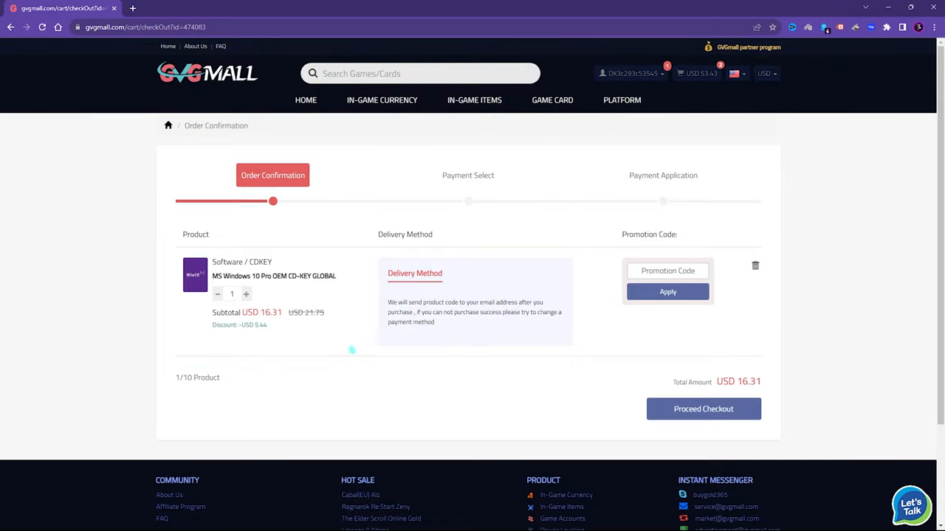
{"action": "left_click", "coordinate": [703, 408]}
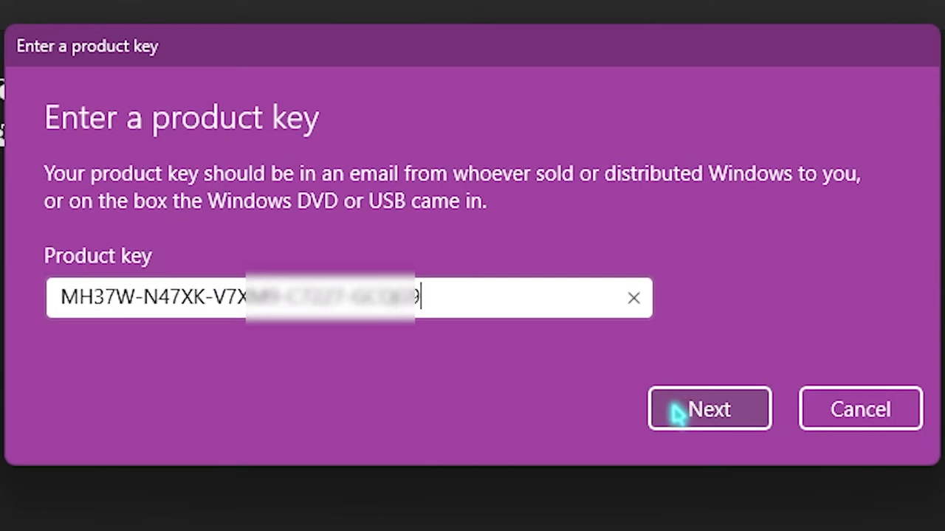
{"action": "left_click", "coordinate": [709, 409]}
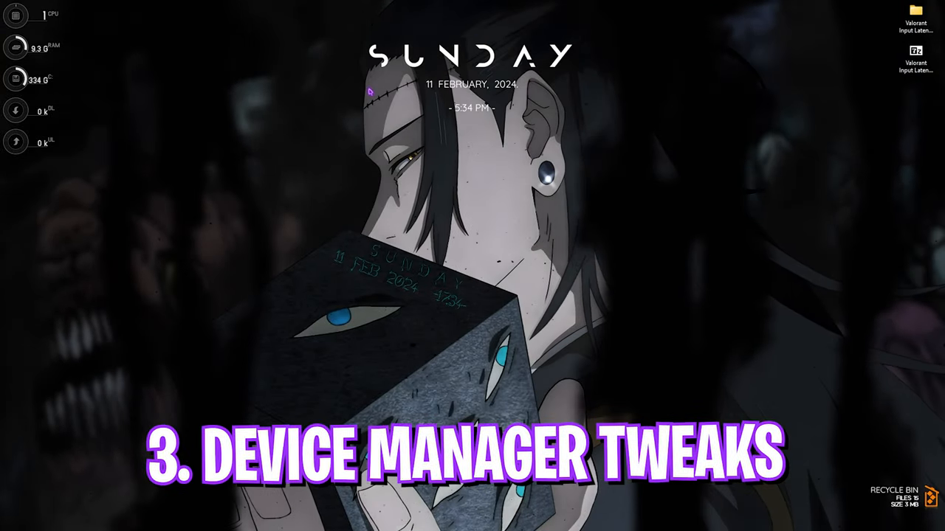
- Open Device Manager, expand System devices, and right-click Composite Bus Enumerator
{"action": "type", "text": "device Manager"}
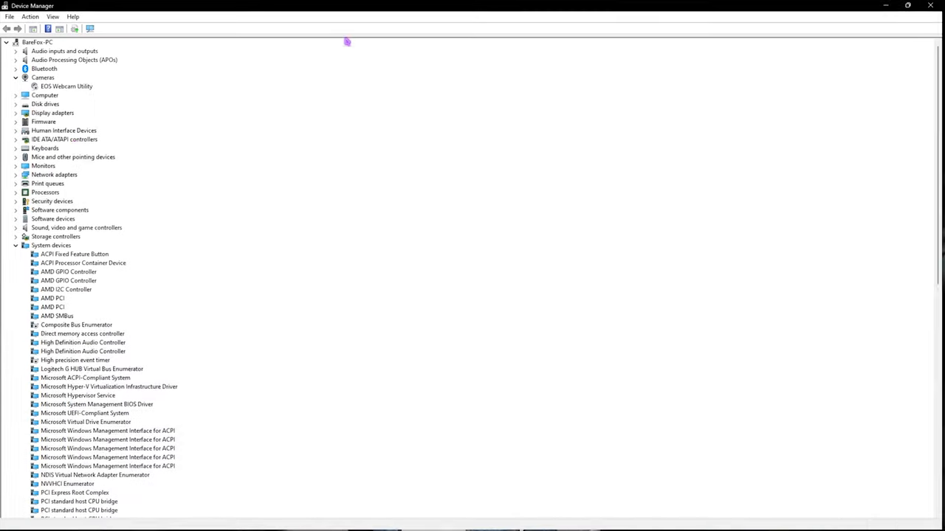
{"action": "left_click", "coordinate": [51, 245]}
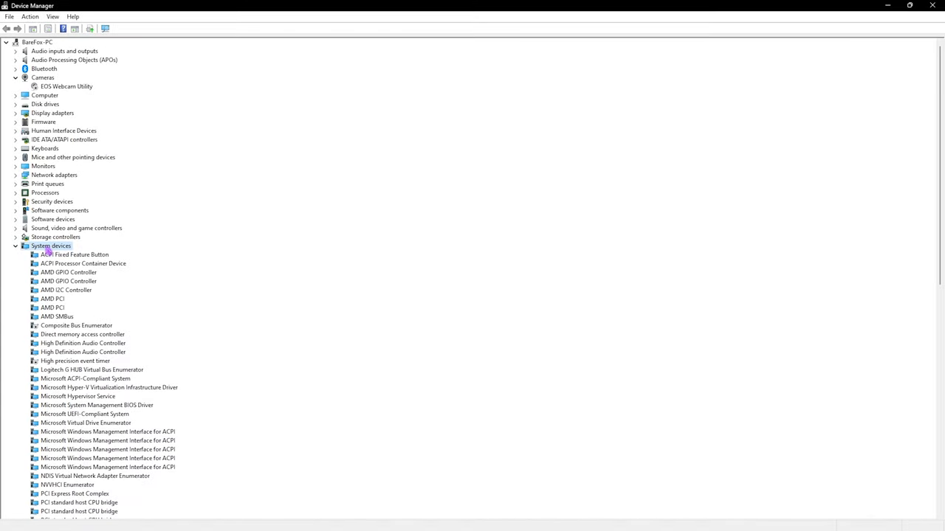
{"action": "left_click", "coordinate": [76, 325]}
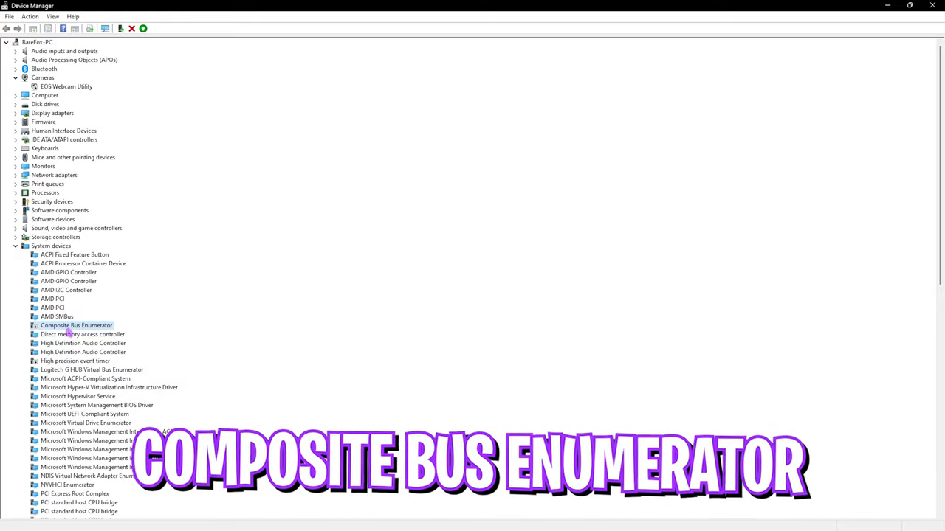
{"action": "right_click", "coordinate": [76, 326]}
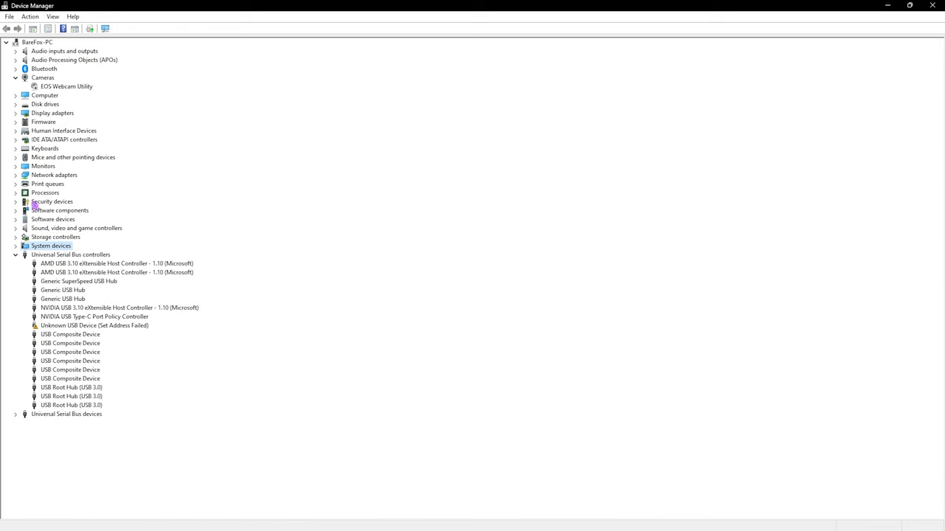
- Uncheck 'Allow the computer to turn off this device' for the Intel Ethernet Controller I225-V
{"action": "left_click", "coordinate": [54, 175]}
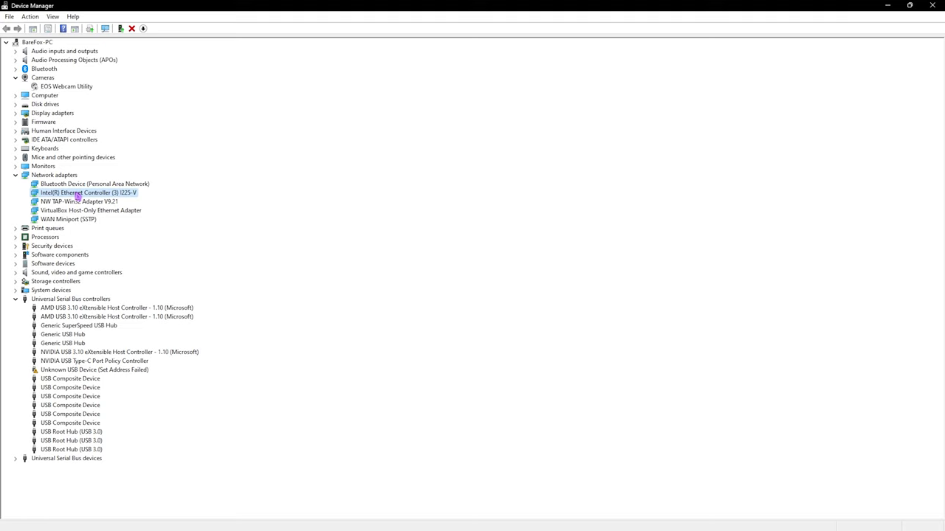
{"action": "double_click", "coordinate": [87, 193]}
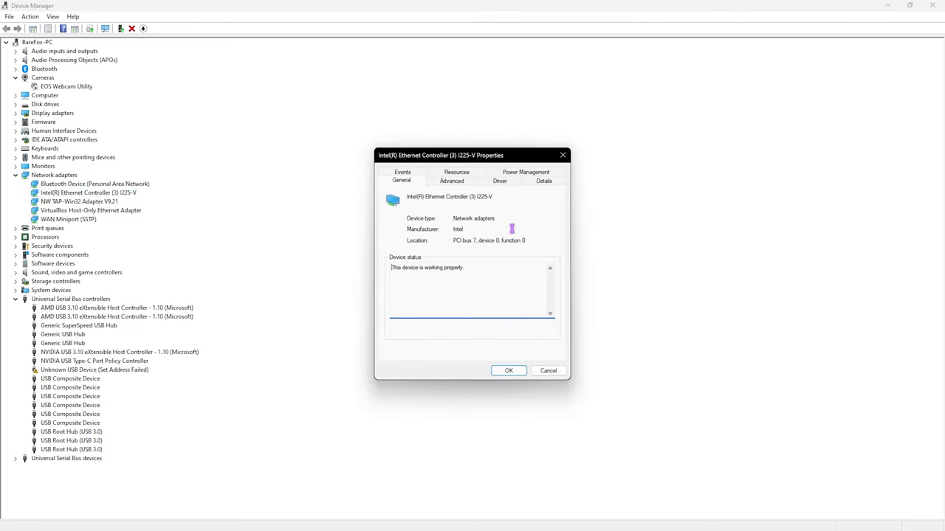
{"action": "left_click", "coordinate": [526, 180]}
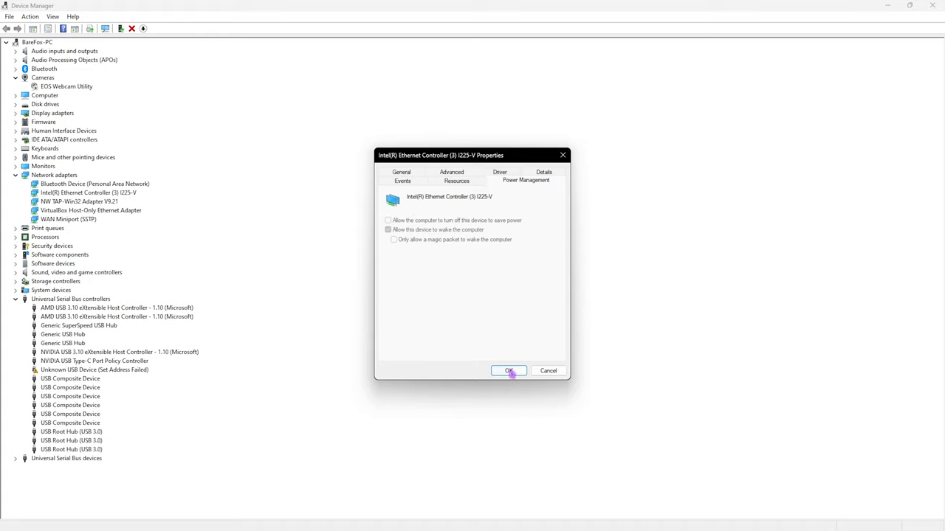
{"action": "left_click", "coordinate": [509, 370]}
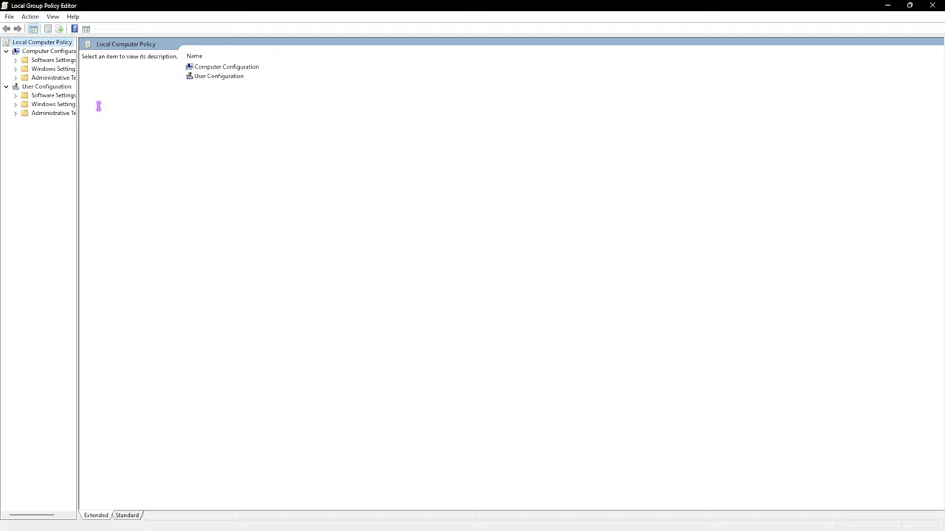
- Enable 'Let Windows apps run in the background' under App Privacy with Force Deny
{"action": "left_click_drag", "start_coordinate": [78, 118], "coordinate": [170, 118]}
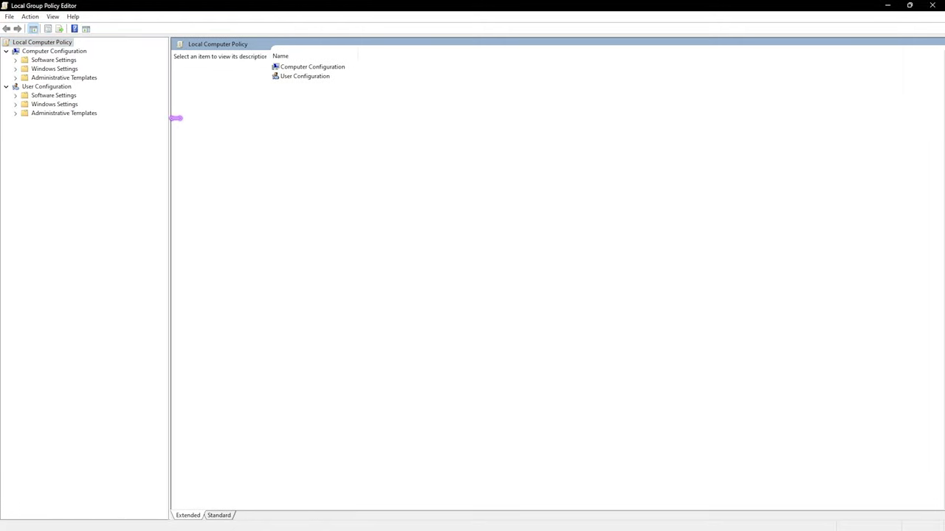
{"action": "left_click", "coordinate": [16, 77]}
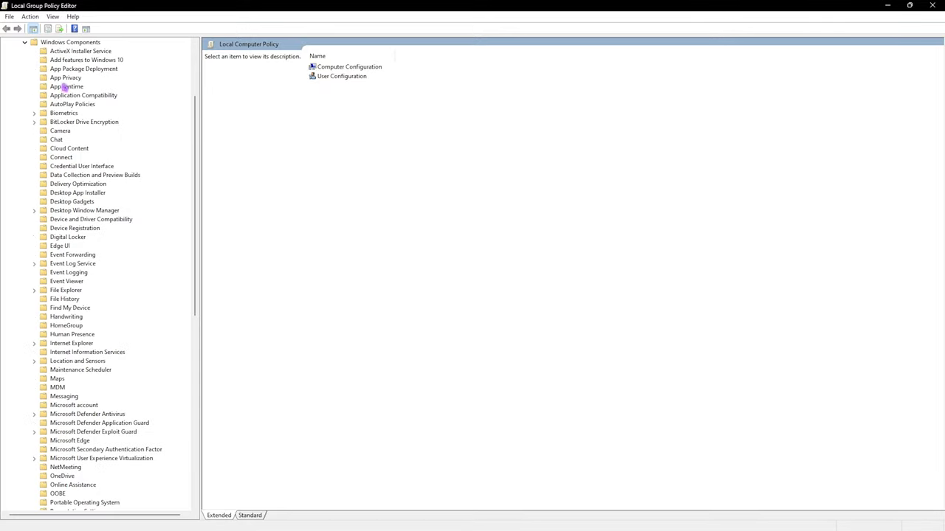
{"action": "left_click", "coordinate": [66, 77]}
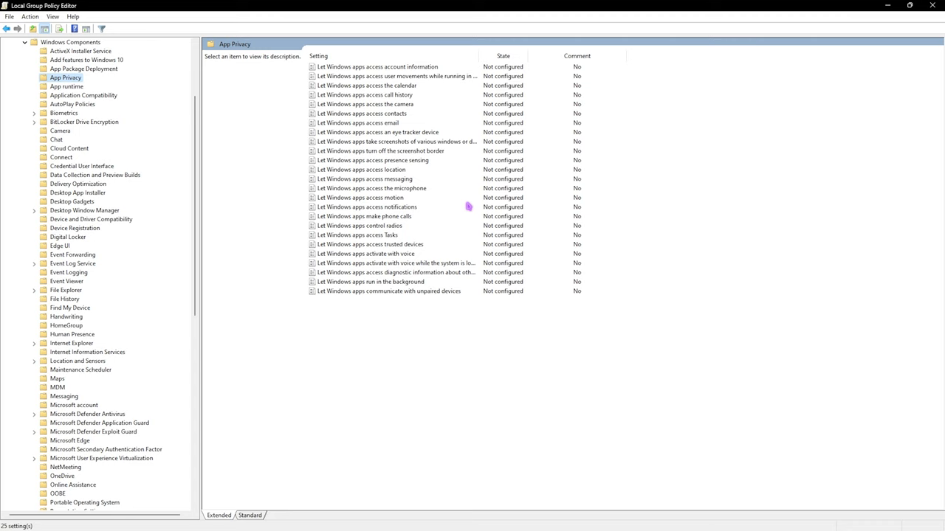
{"action": "mouse_move", "coordinate": [354, 166]}
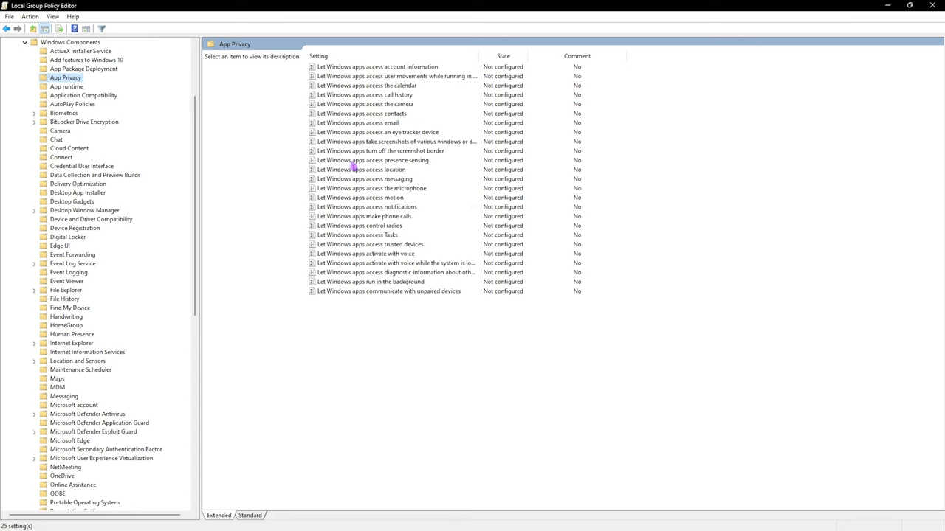
{"action": "left_click", "coordinate": [370, 281]}
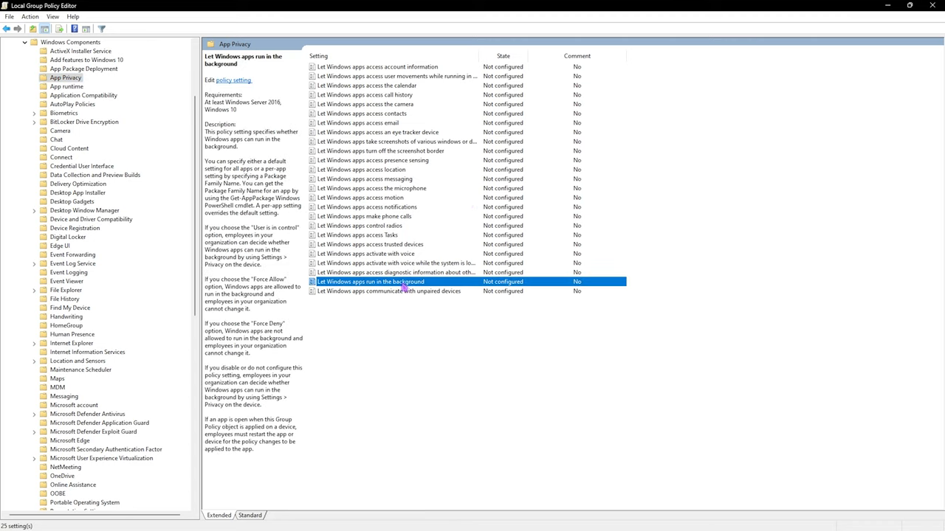
{"action": "double_click", "coordinate": [370, 282]}
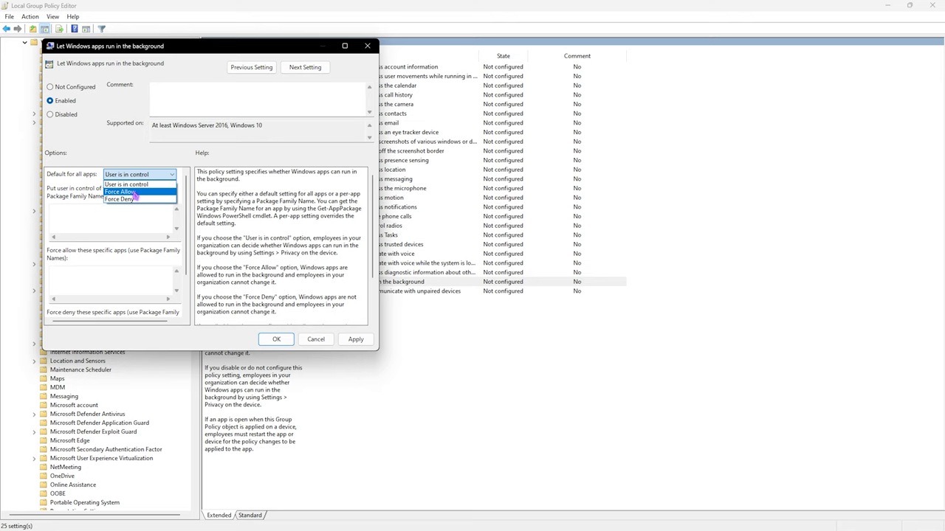
{"action": "left_click", "coordinate": [119, 199]}
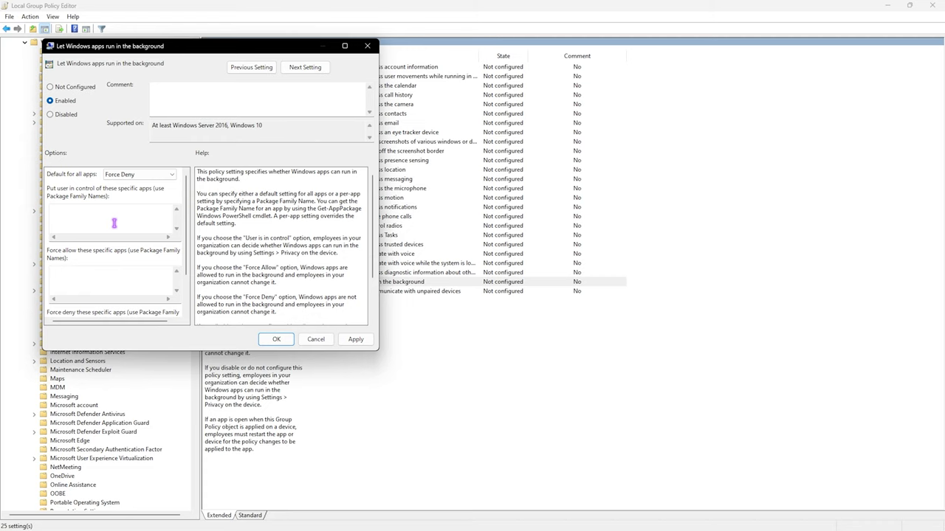
{"action": "left_click", "coordinate": [354, 338]}
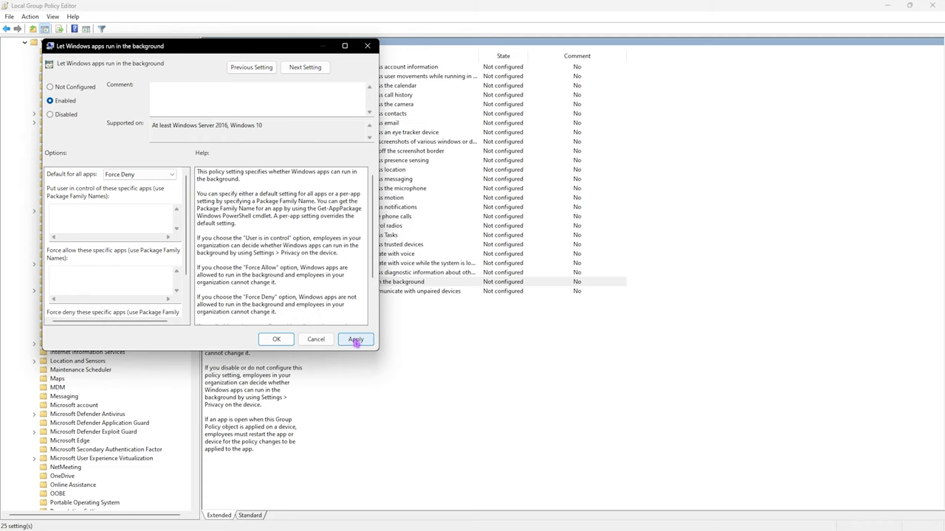
{"action": "left_click", "coordinate": [355, 339]}
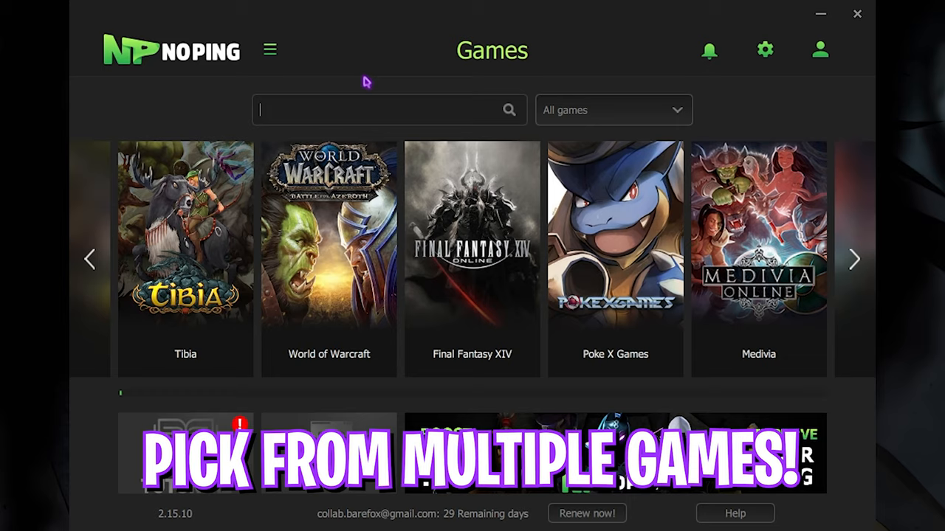
- Search 'Valo' in NoPing and optimise Valorant through the Mumbai 01 server
{"action": "type", "text": "Valo"}
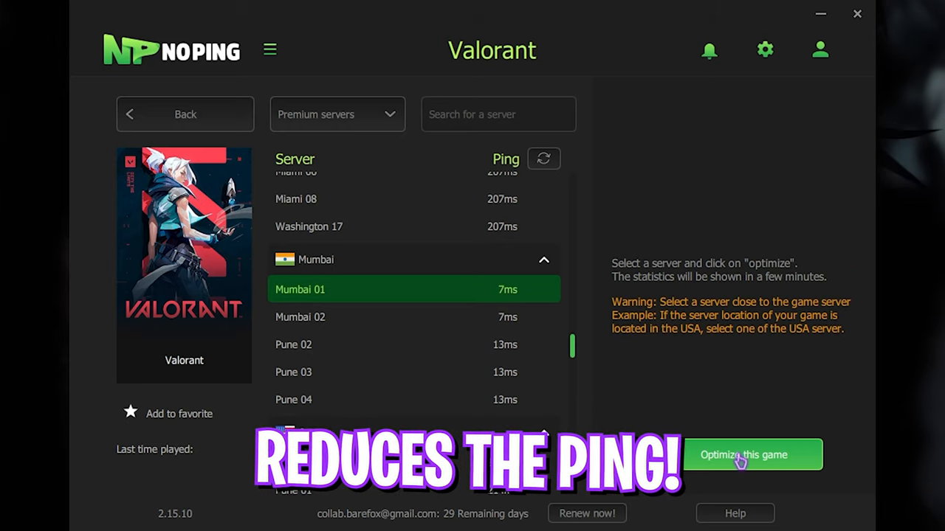
{"action": "left_click", "coordinate": [751, 455]}
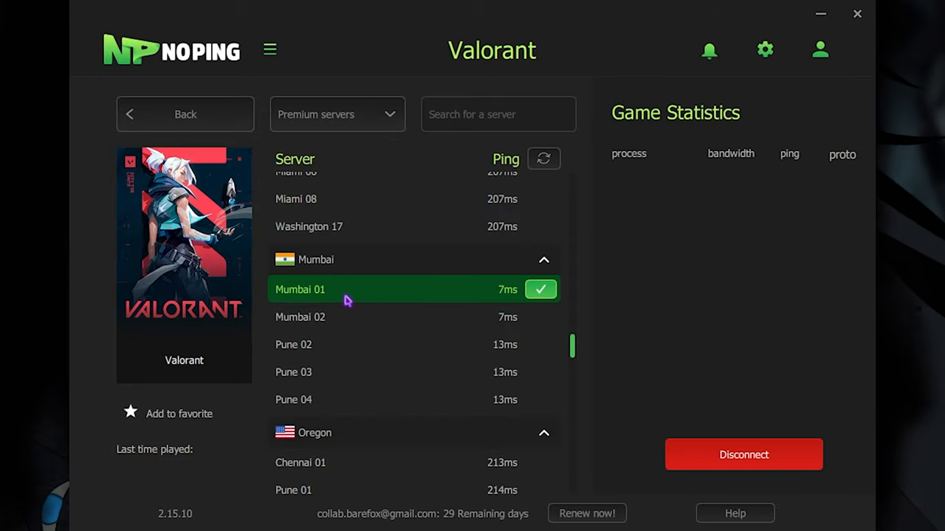
- In NoPing's Boost Fps settings, enable Games Priority, Windows Services, Registry and other speed-up toggles
{"action": "left_click", "coordinate": [765, 49]}
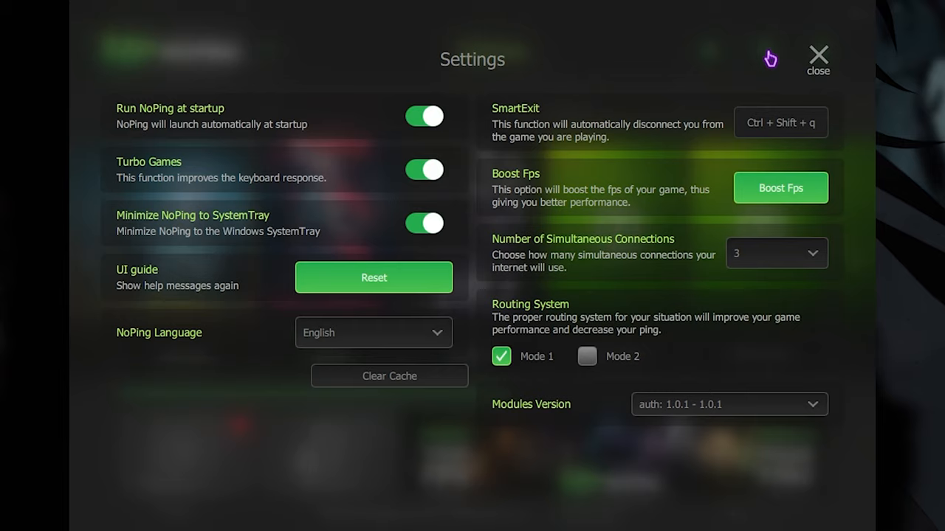
{"action": "mouse_move", "coordinate": [151, 184]}
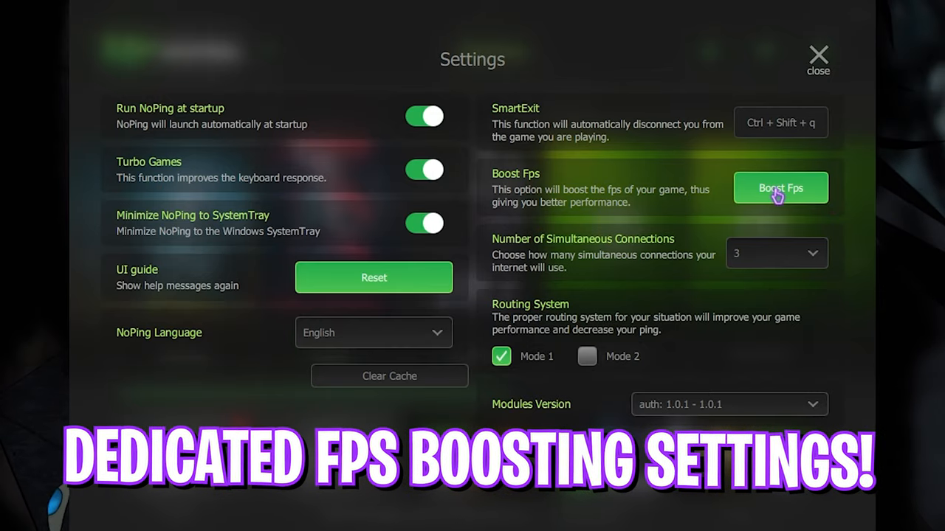
{"action": "left_click", "coordinate": [780, 188]}
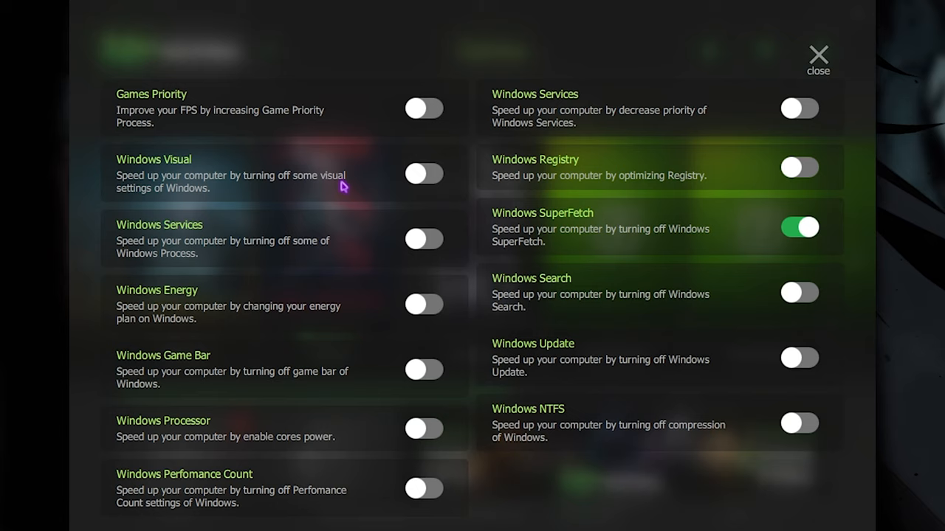
{"action": "mouse_move", "coordinate": [249, 255]}
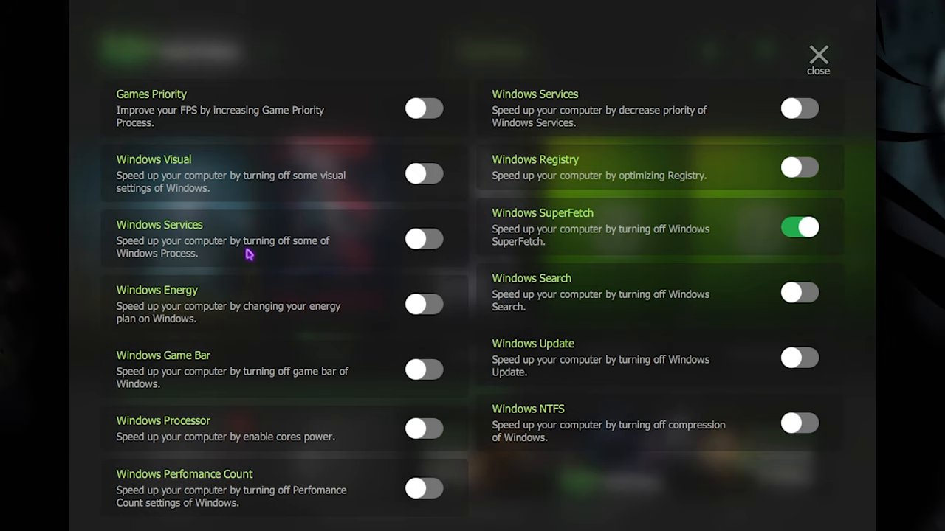
{"action": "left_click", "coordinate": [423, 109]}
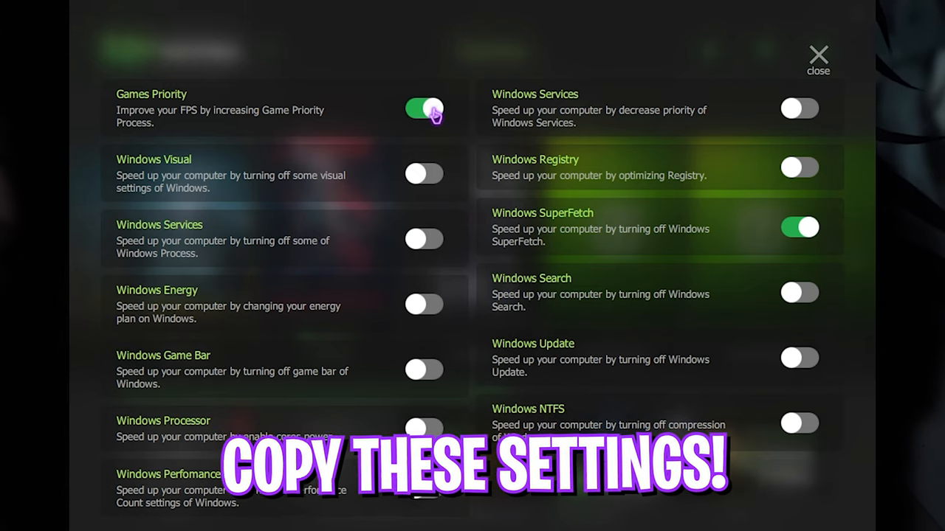
{"action": "left_click", "coordinate": [800, 108]}
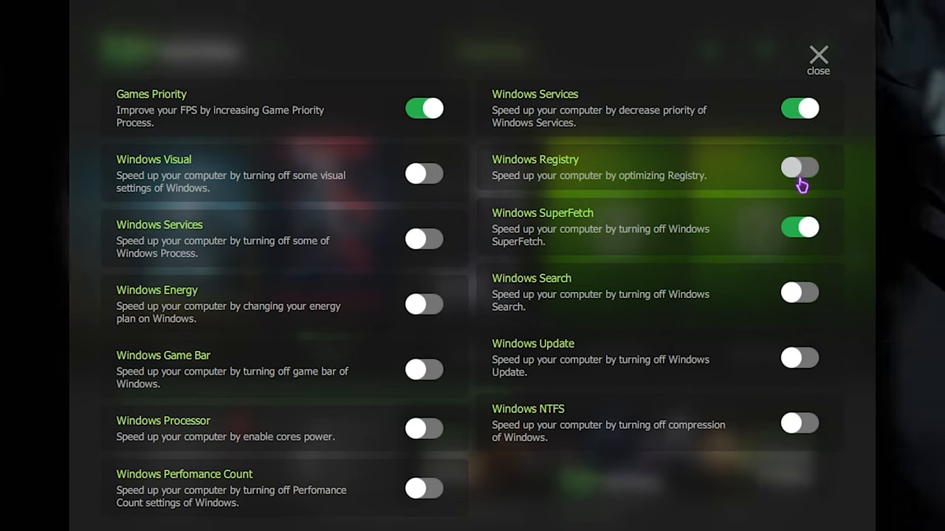
{"action": "left_click", "coordinate": [798, 167]}
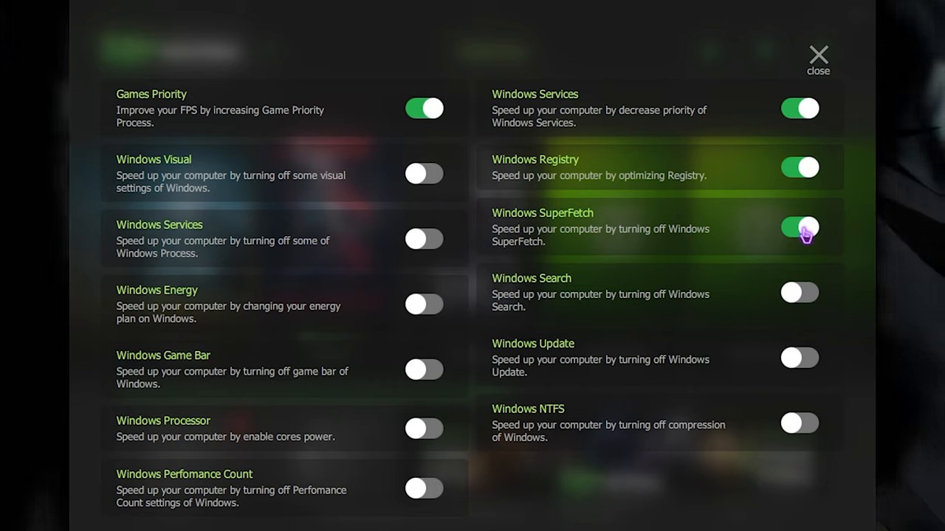
{"action": "left_click", "coordinate": [799, 358]}
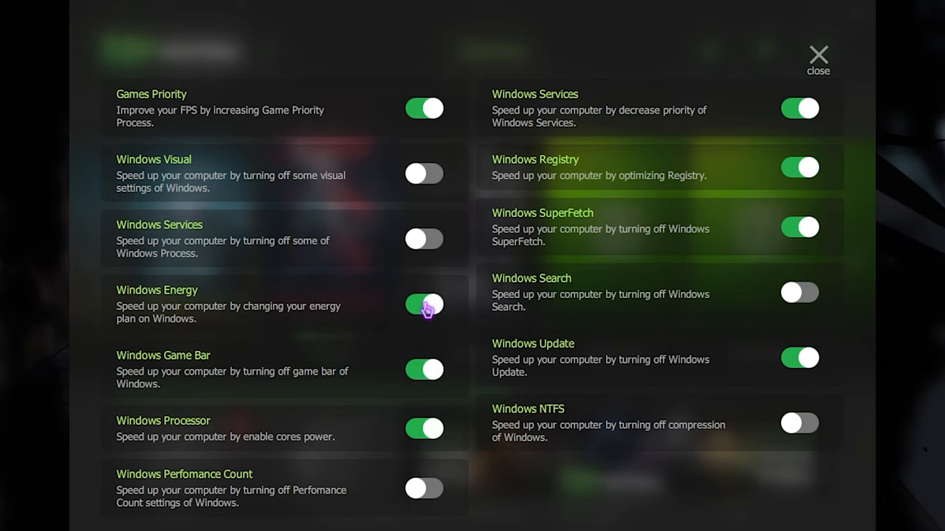
{"action": "left_click", "coordinate": [424, 238]}
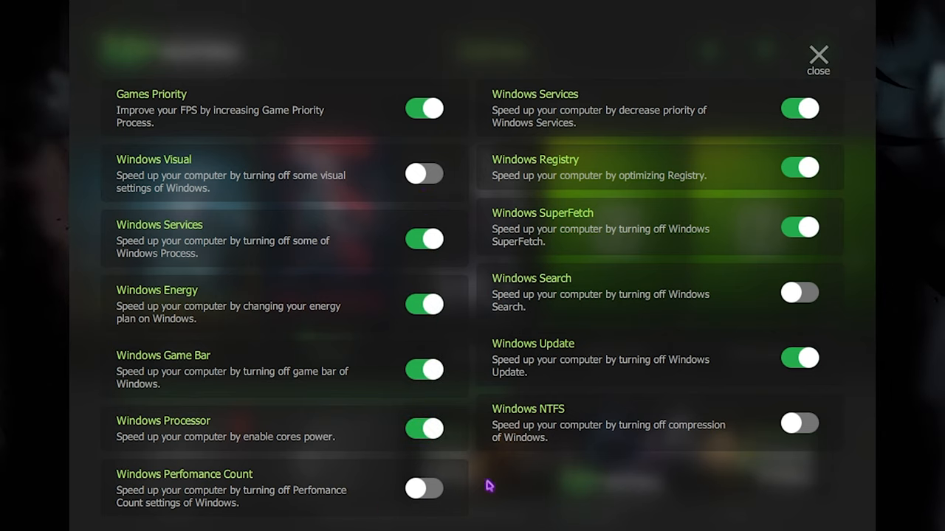
{"action": "left_click", "coordinate": [817, 58]}
{"action": "type", "text": "cre"}
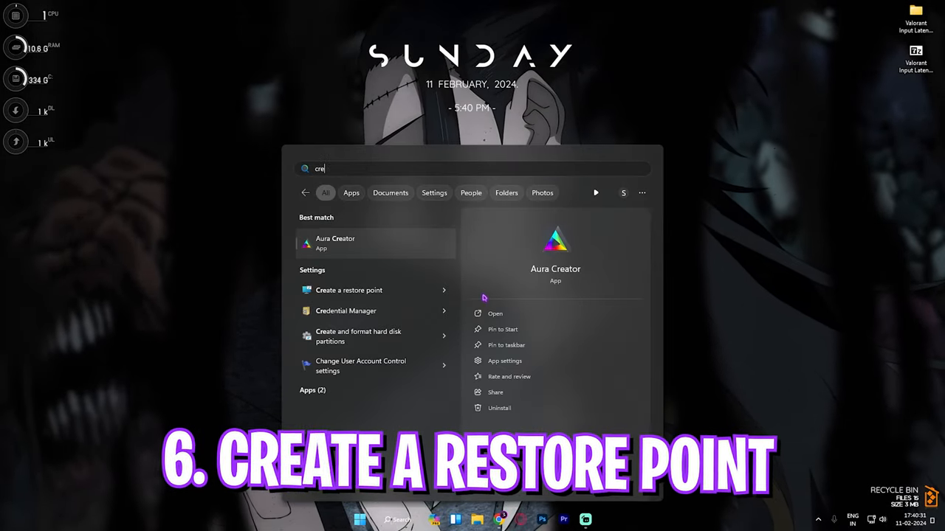
- Start a restore point for Local Disk (C:) with the description 'Valorant'
{"action": "left_click", "coordinate": [348, 290]}
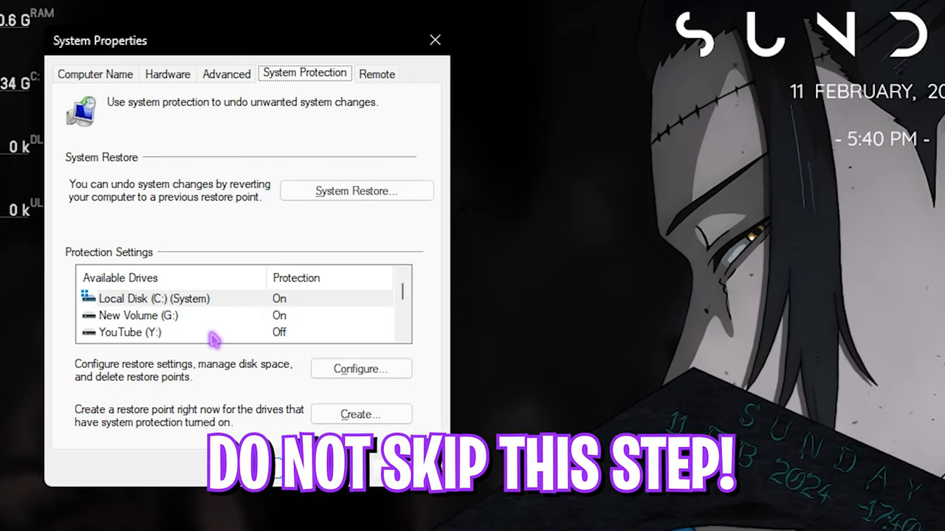
{"action": "left_click", "coordinate": [154, 299]}
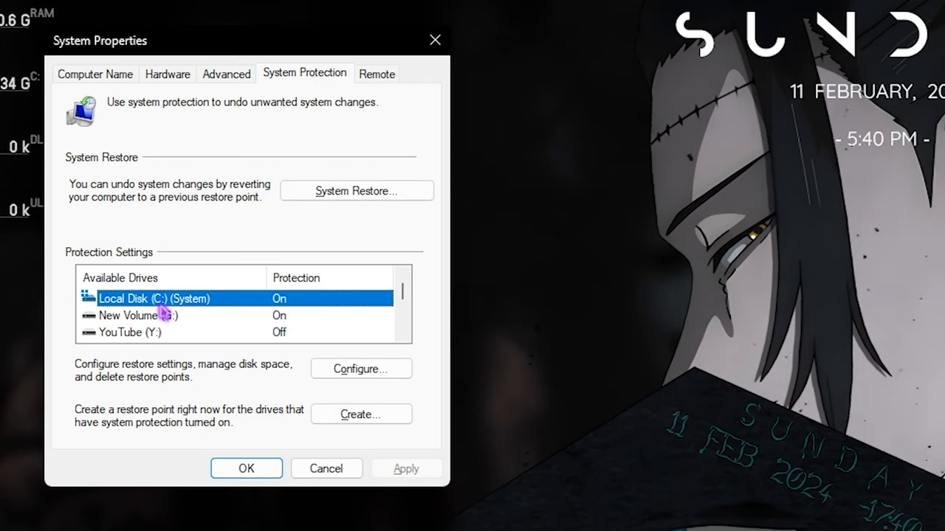
{"action": "left_click", "coordinate": [361, 414]}
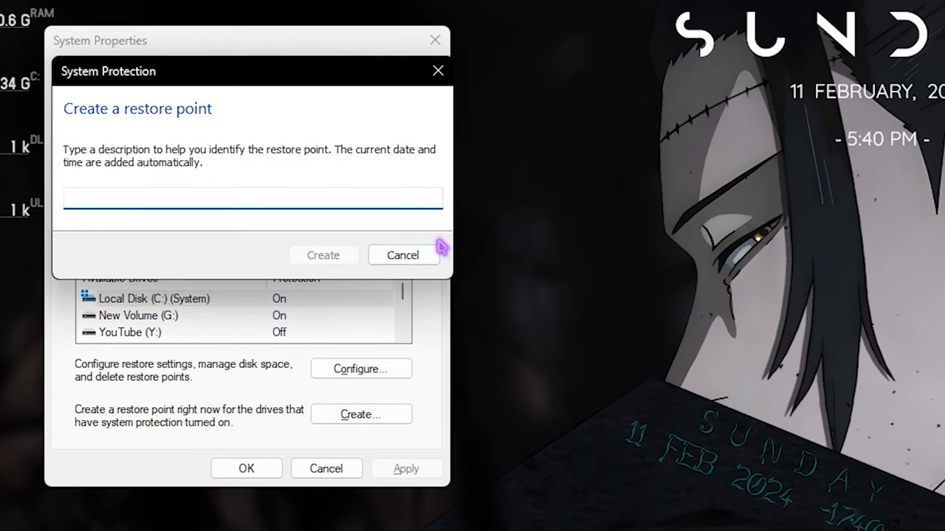
{"action": "type", "text": "Valorant"}
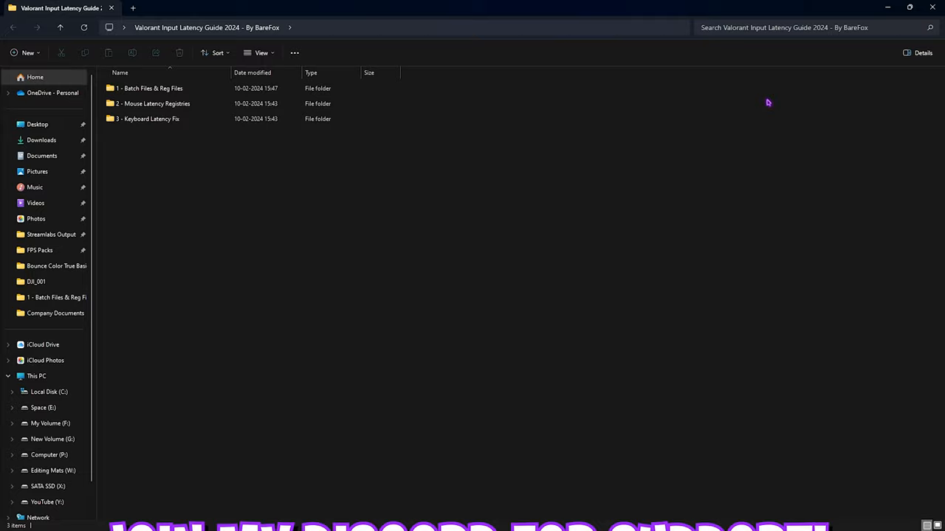
- Open '1 - Batch Files & Reg Files' and run the Clean Temporary Files script as administrator
{"action": "left_click", "coordinate": [148, 88]}
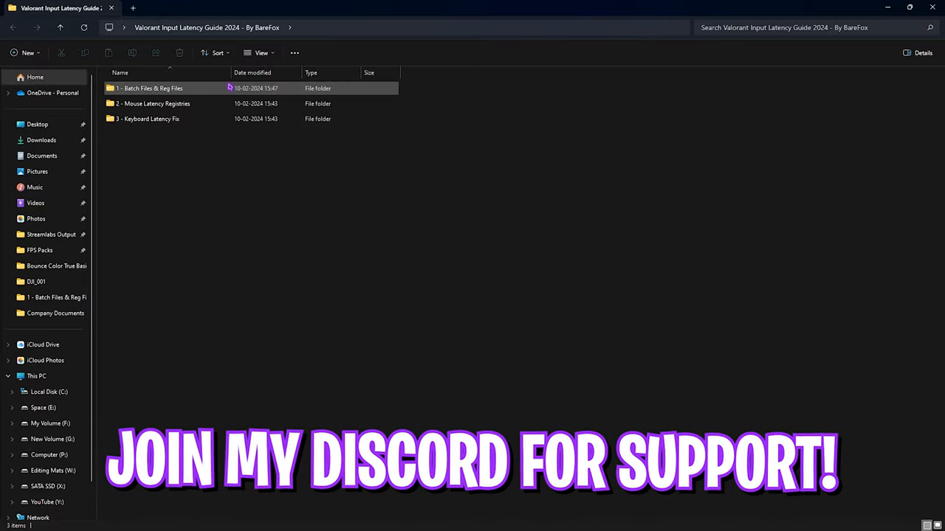
{"action": "left_click", "coordinate": [149, 87]}
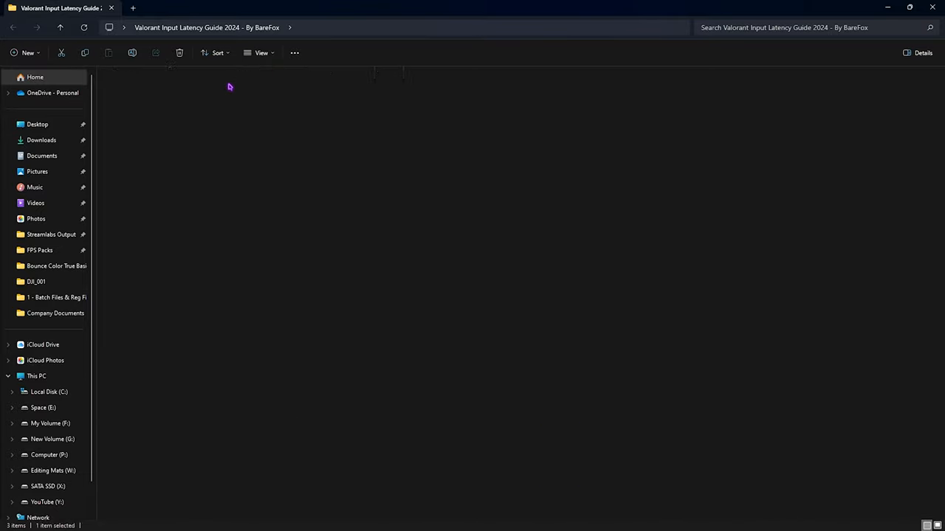
{"action": "double_click", "coordinate": [57, 297]}
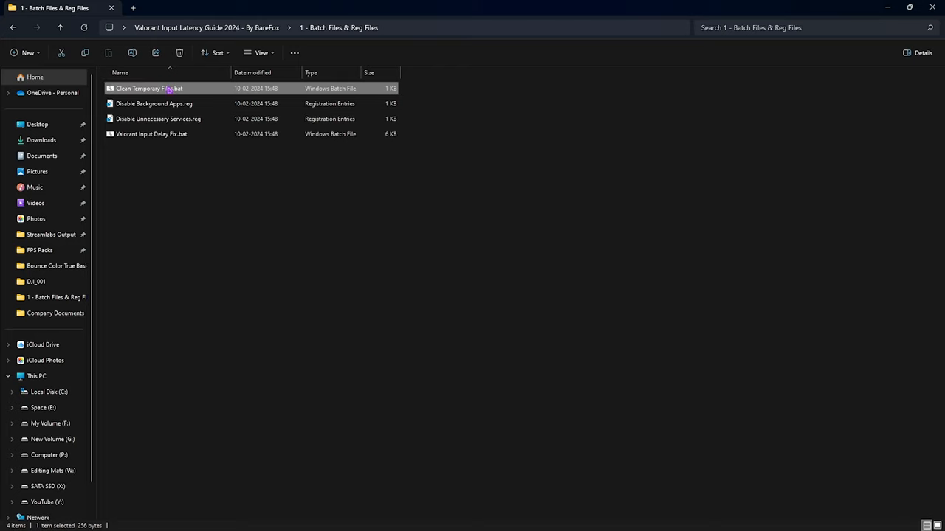
{"action": "right_click", "coordinate": [147, 87]}
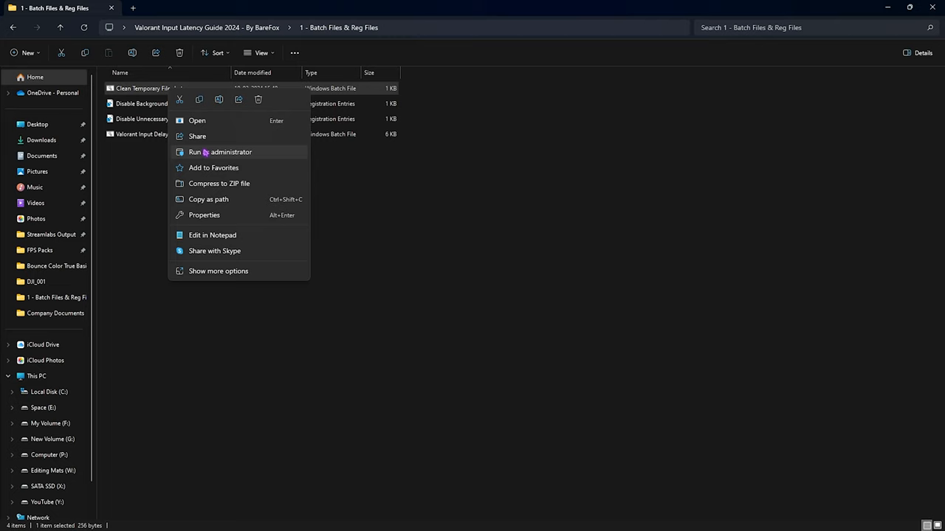
{"action": "left_click", "coordinate": [158, 104]}
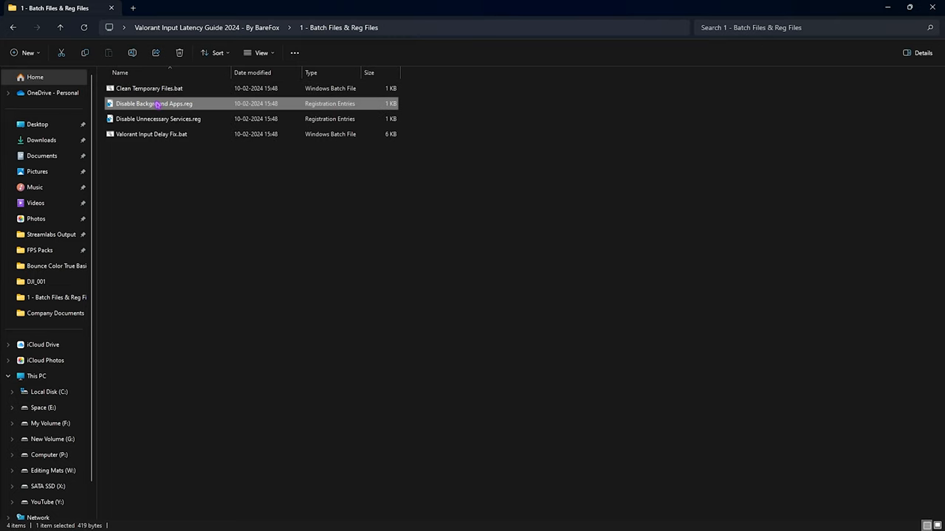
- Merge the Disable Background Apps and Unnecessary Services registry files, then run Valorant Input Delay Fix
{"action": "left_click", "coordinate": [158, 118]}
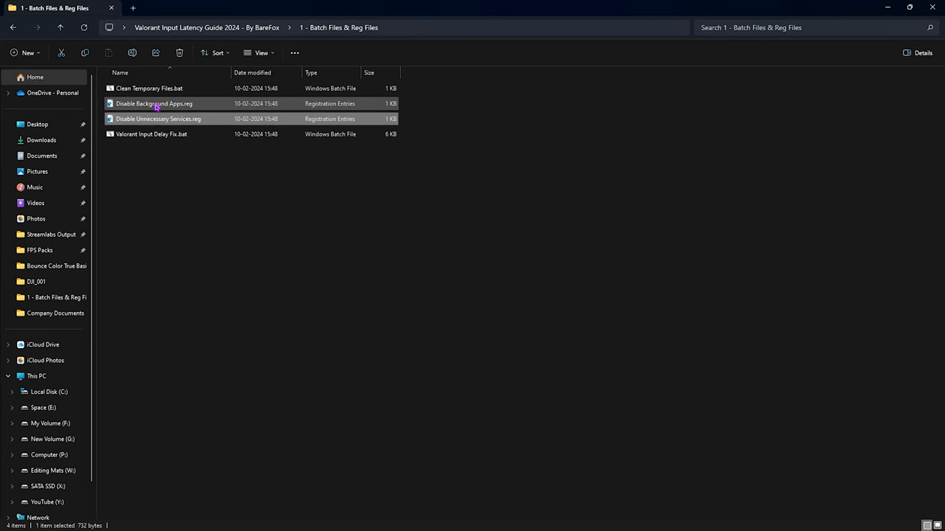
{"action": "left_click", "coordinate": [155, 103]}
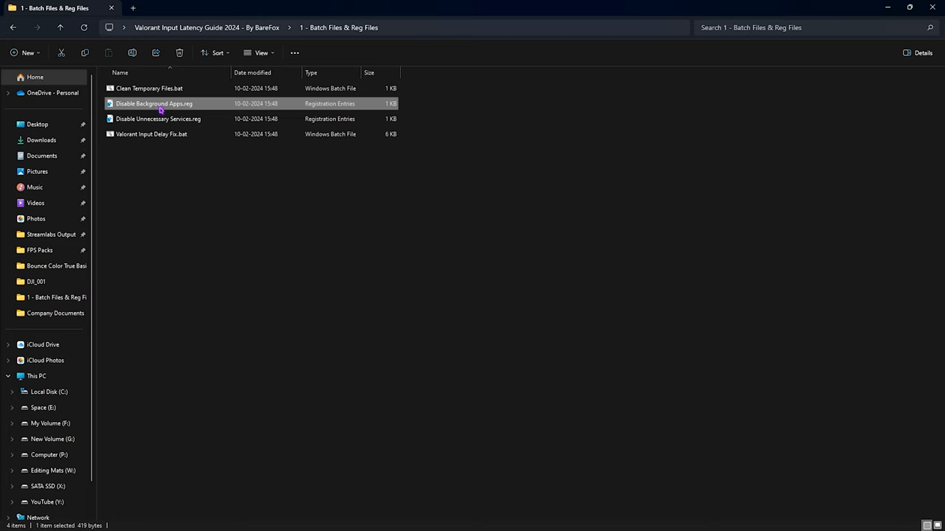
{"action": "mouse_move", "coordinate": [160, 105]}
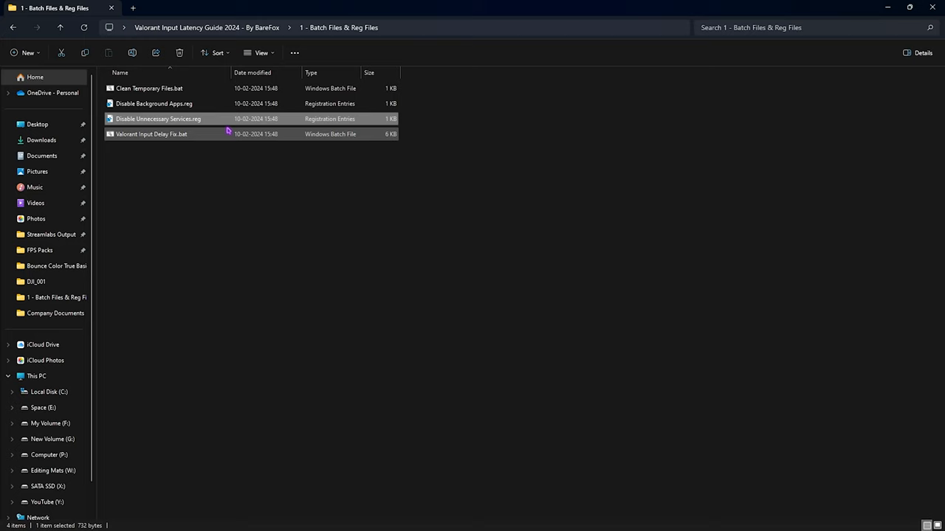
{"action": "mouse_move", "coordinate": [151, 134]}
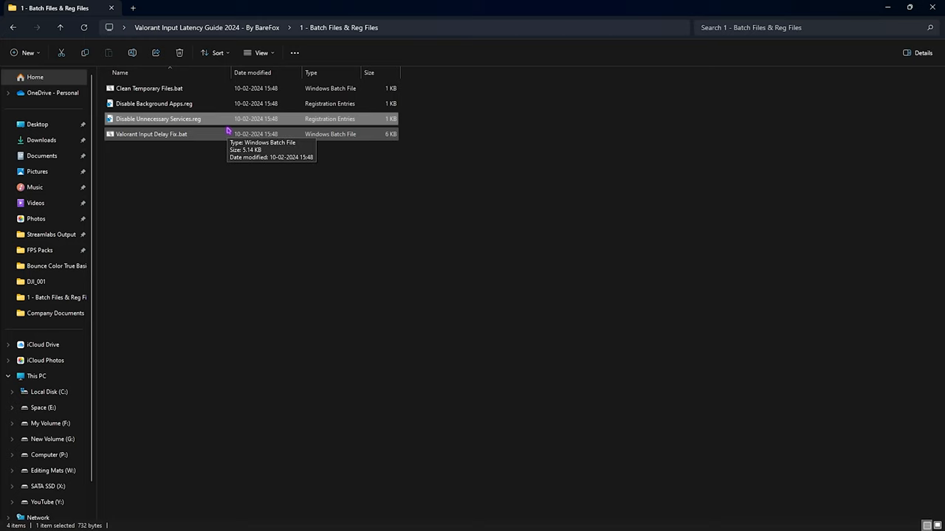
{"action": "left_click", "coordinate": [199, 209]}
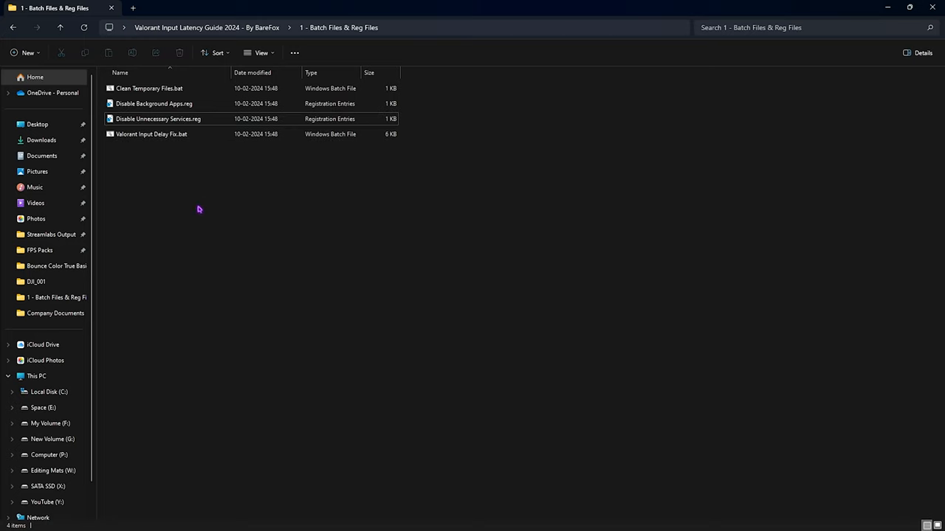
{"action": "left_click", "coordinate": [151, 133]}
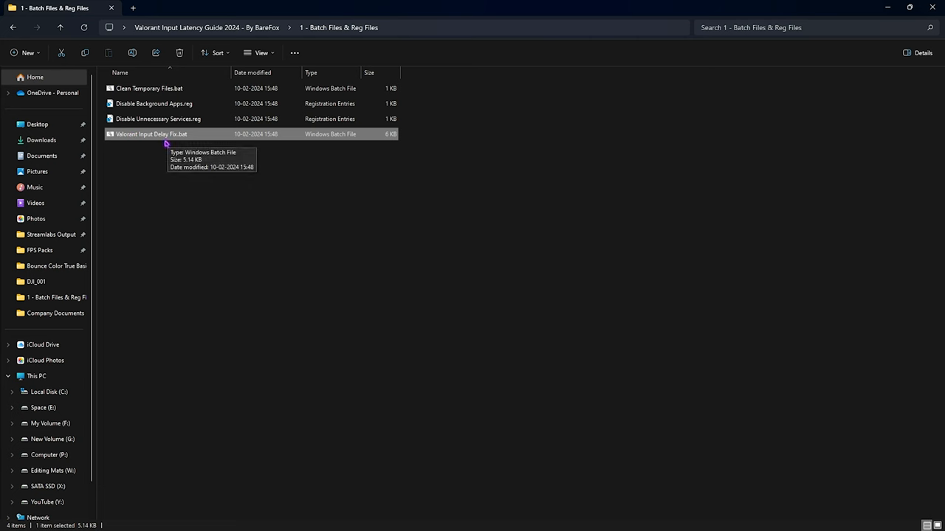
{"action": "double_click", "coordinate": [151, 133]}
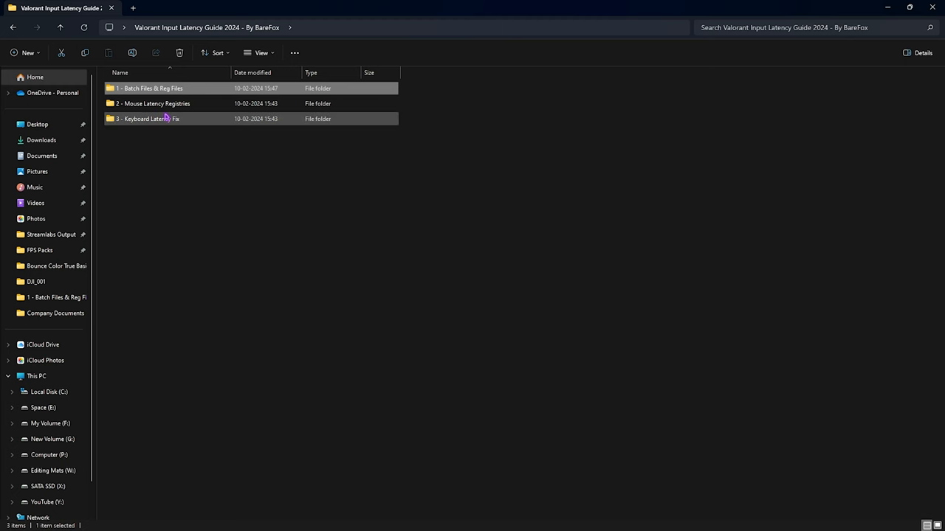
- Merge Fix Mouse Delay.reg and Disable Pointer Precision Globally.reg from '2 - Mouse Latency Registries'
{"action": "double_click", "coordinate": [154, 104]}
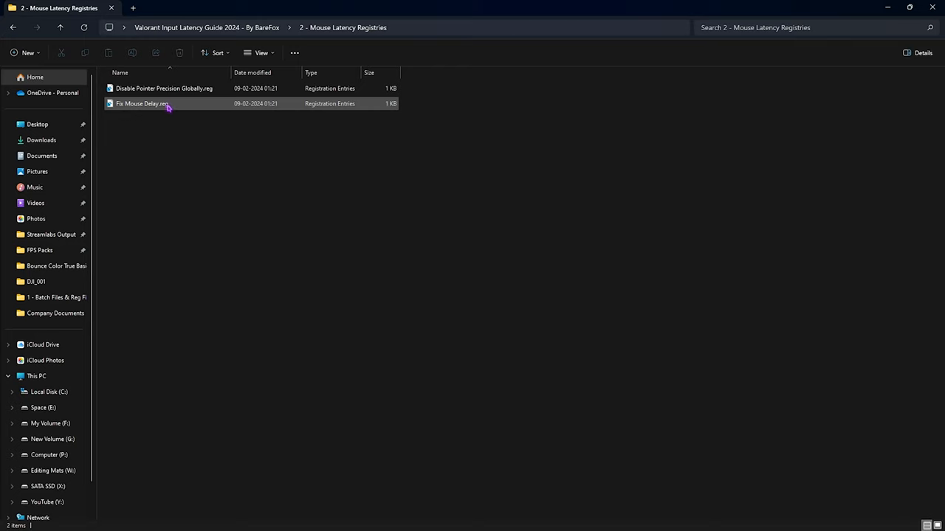
{"action": "left_click", "coordinate": [164, 88]}
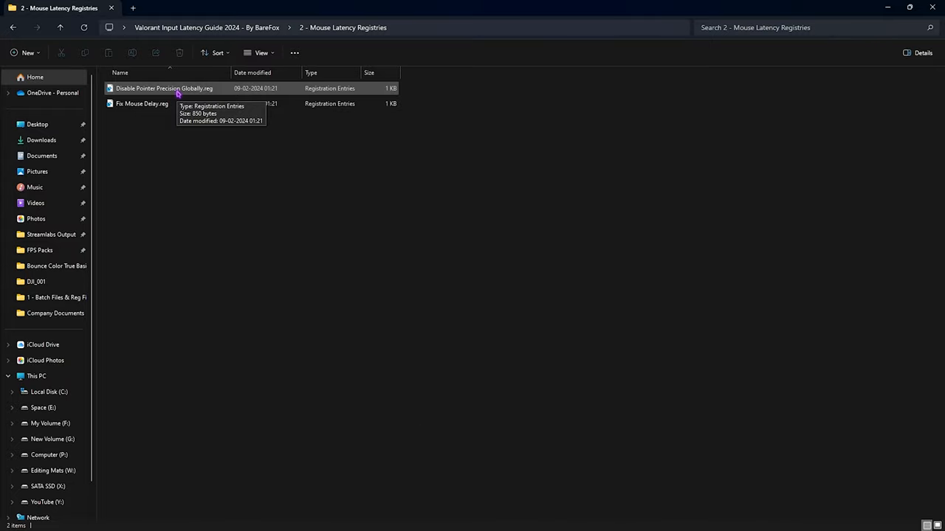
{"action": "left_click", "coordinate": [163, 87]}
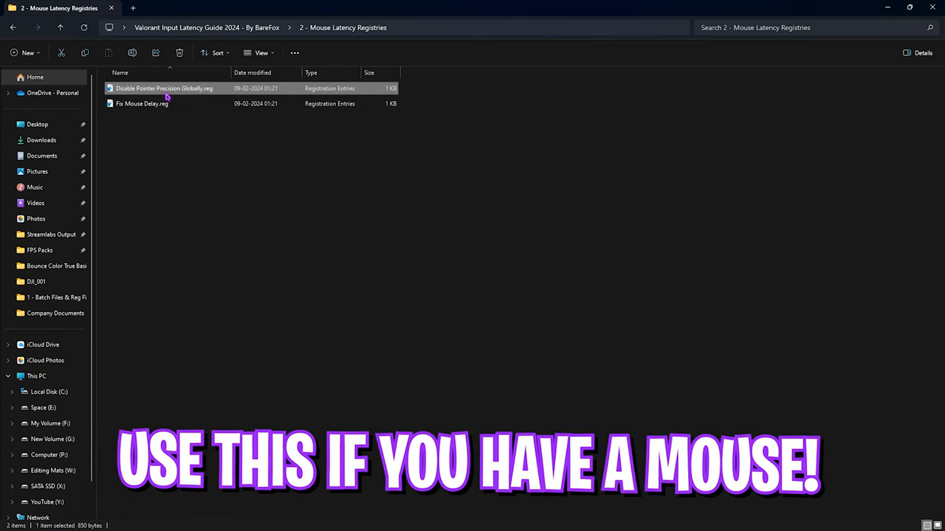
{"action": "left_click", "coordinate": [360, 519]}
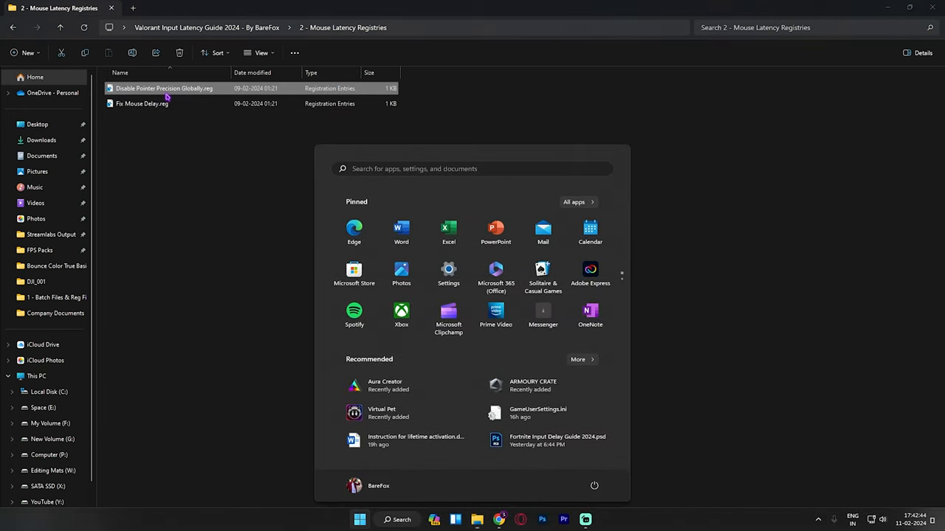
- Search 'mouse settings' and open the Mouse settings page to check pointer precision
{"action": "type", "text": "mouse settings"}
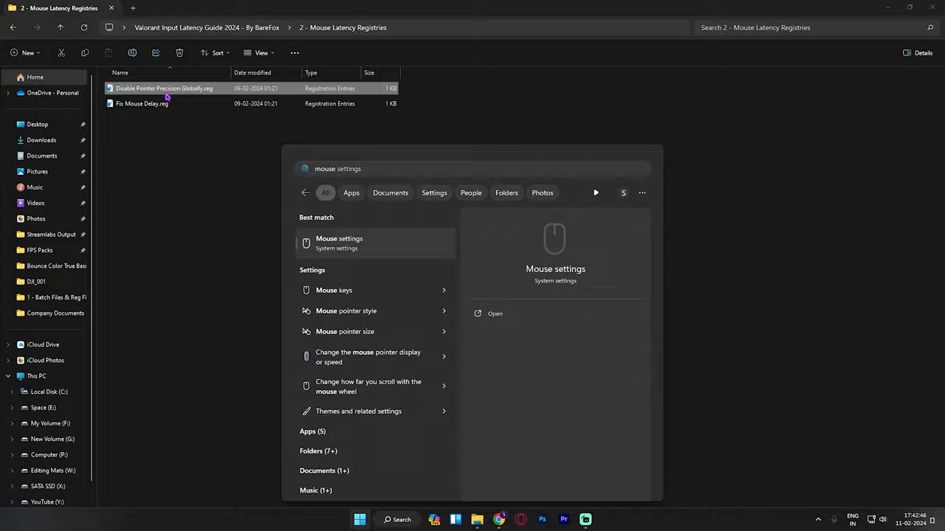
{"action": "left_click", "coordinate": [339, 239]}
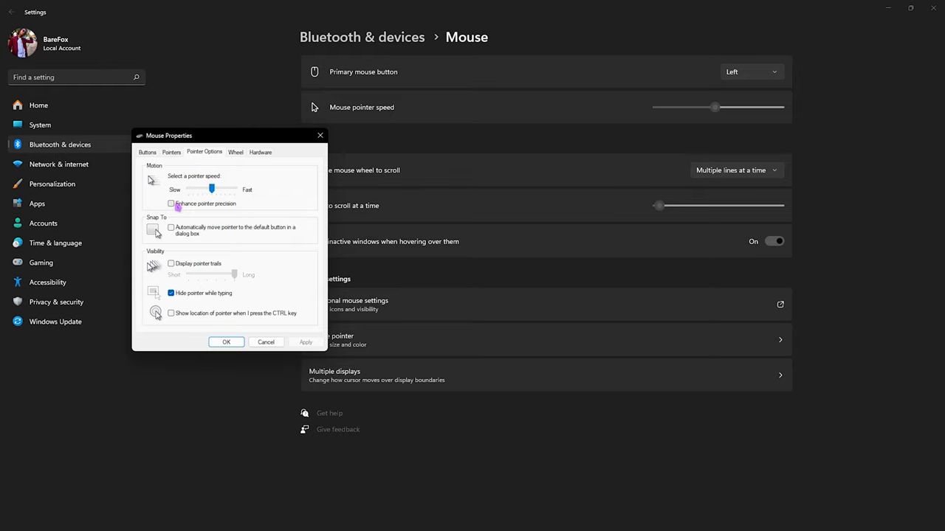
{"action": "mouse_move", "coordinate": [199, 204]}
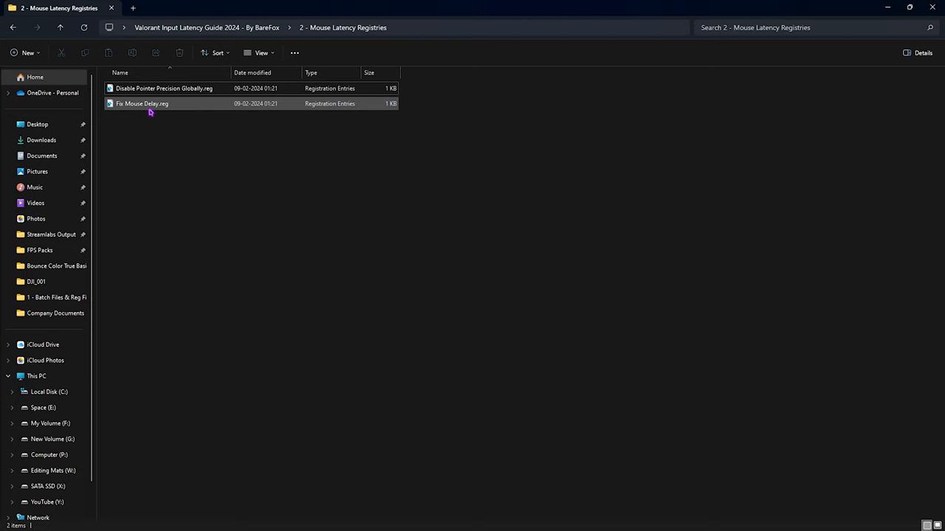
- Open '3 - Keyboard Latency Fix' and select the Default and Low End Keyboard Buffer files
{"action": "left_click", "coordinate": [142, 104]}
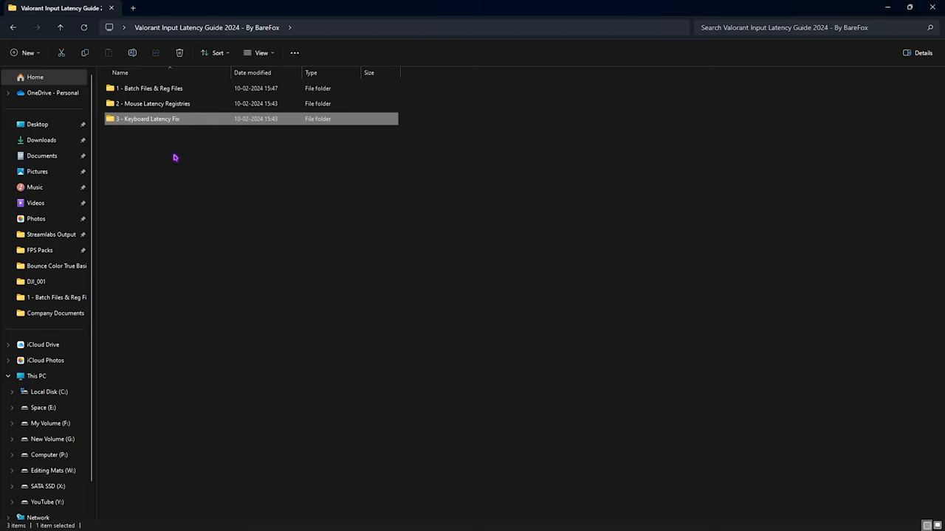
{"action": "double_click", "coordinate": [147, 119]}
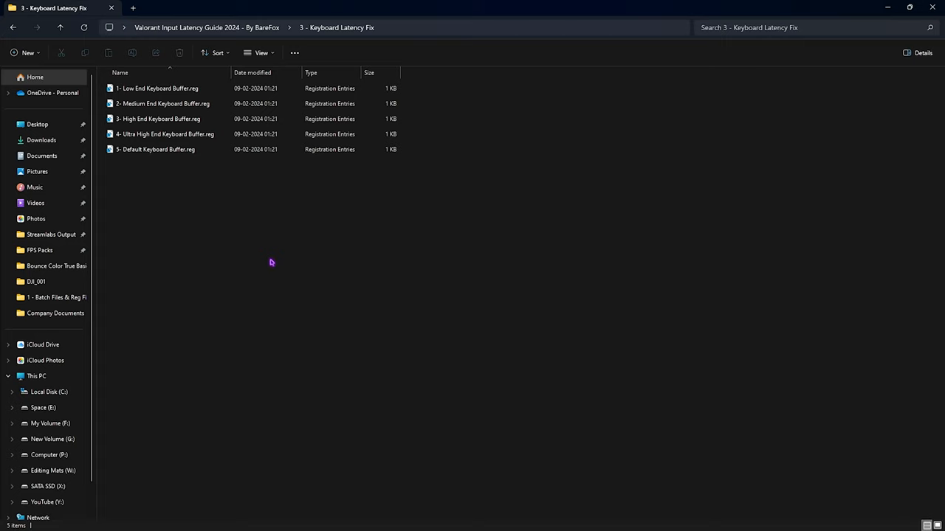
{"action": "left_click", "coordinate": [158, 149]}
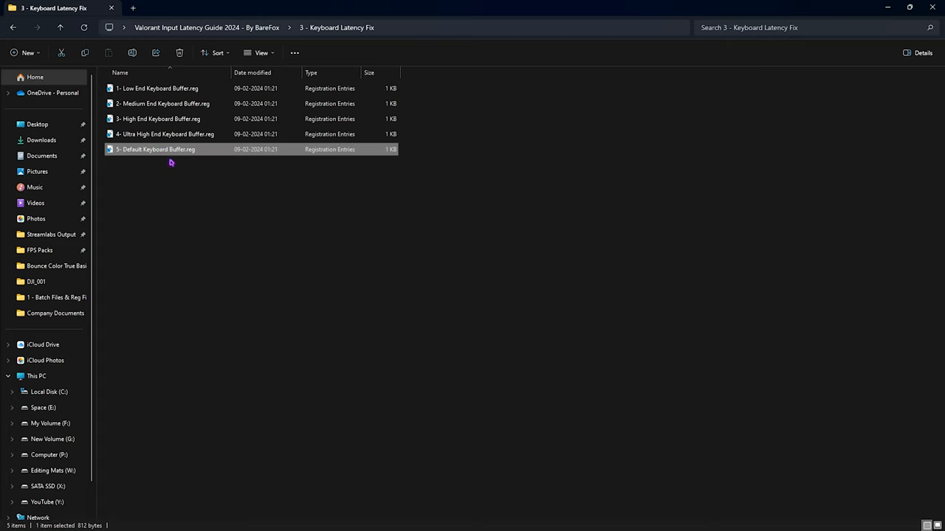
{"action": "mouse_move", "coordinate": [164, 160]}
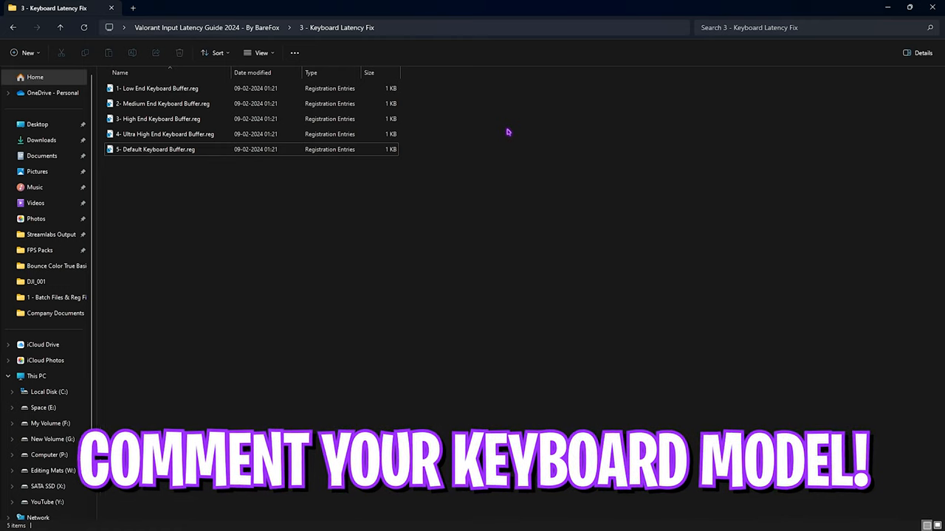
{"action": "left_click", "coordinate": [158, 88]}
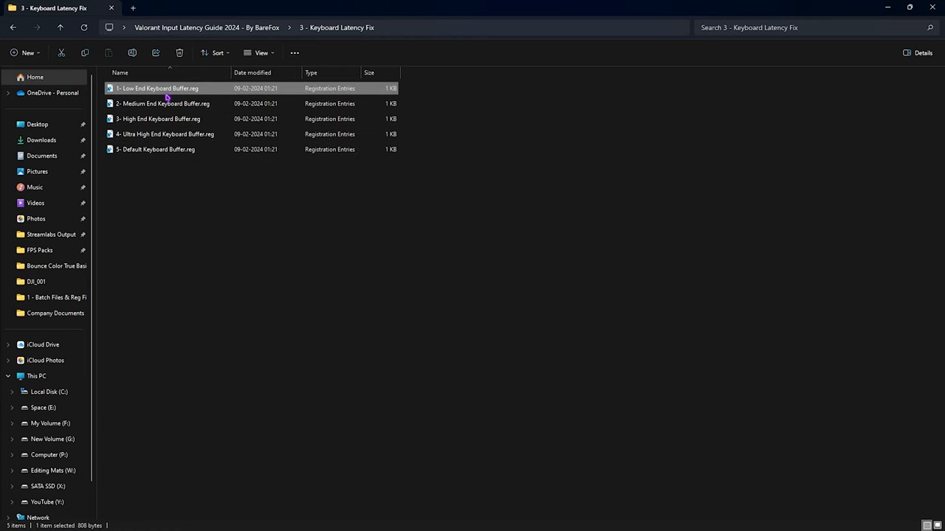